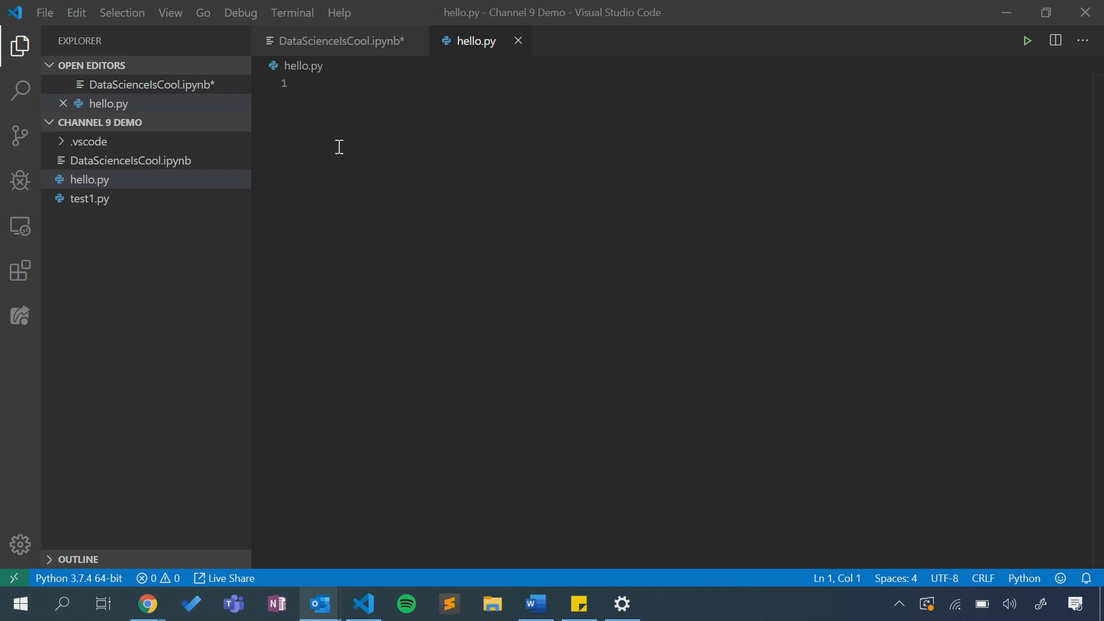
{"action": "mouse_move", "coordinate": [366, 180]}
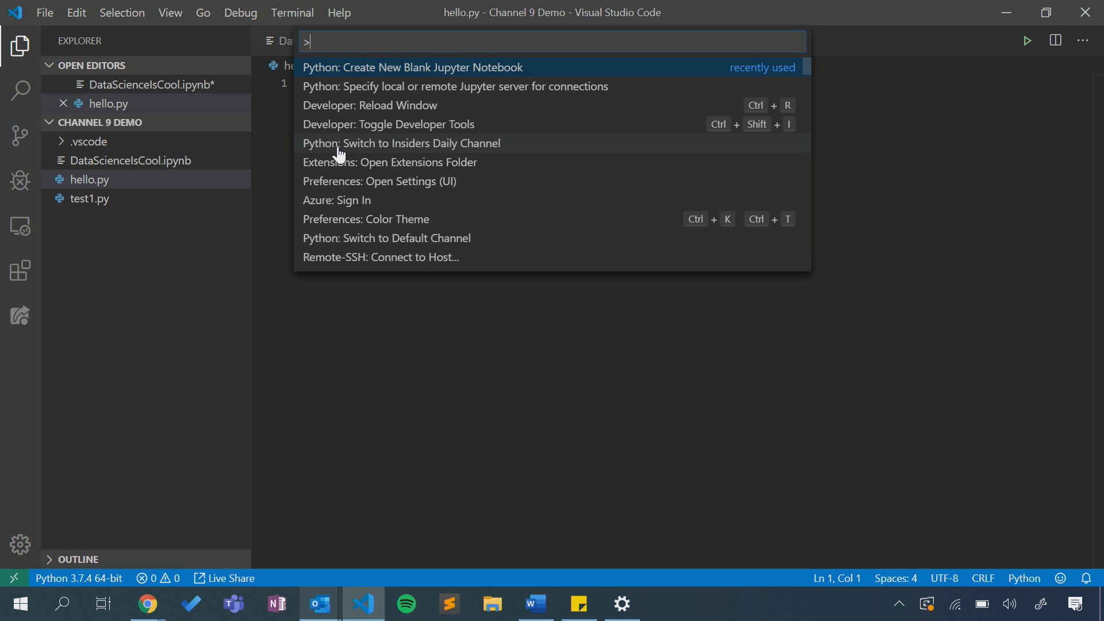
Run 'Python: Create New Blank Jupyter Notebook' from the Command Palette via 'create'.
{"action": "type", "text": "create"}
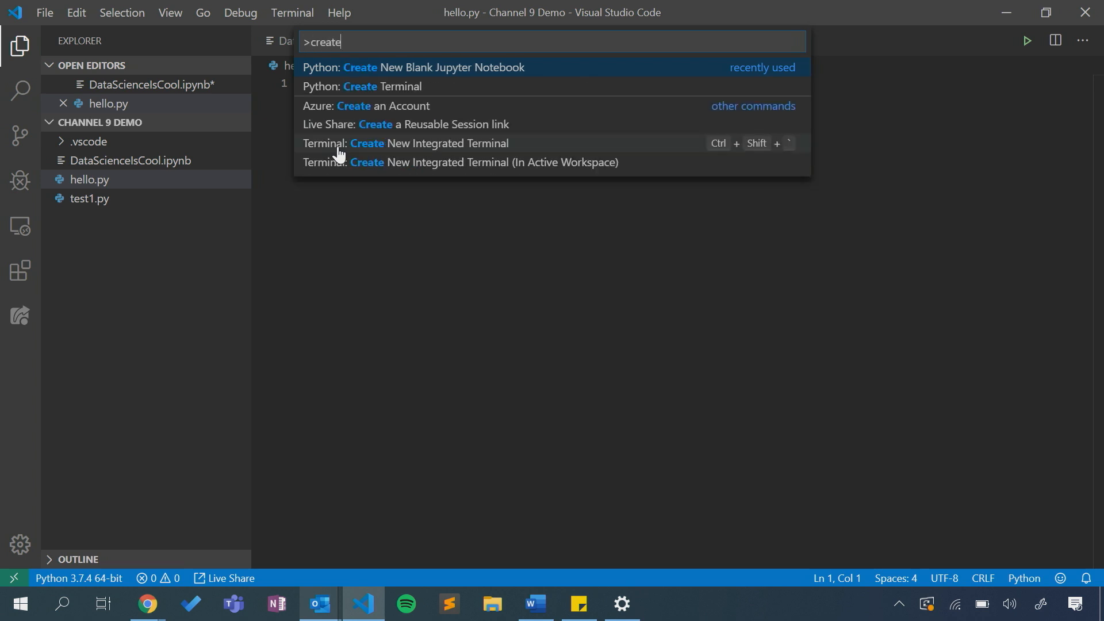
{"action": "left_click", "coordinate": [413, 66]}
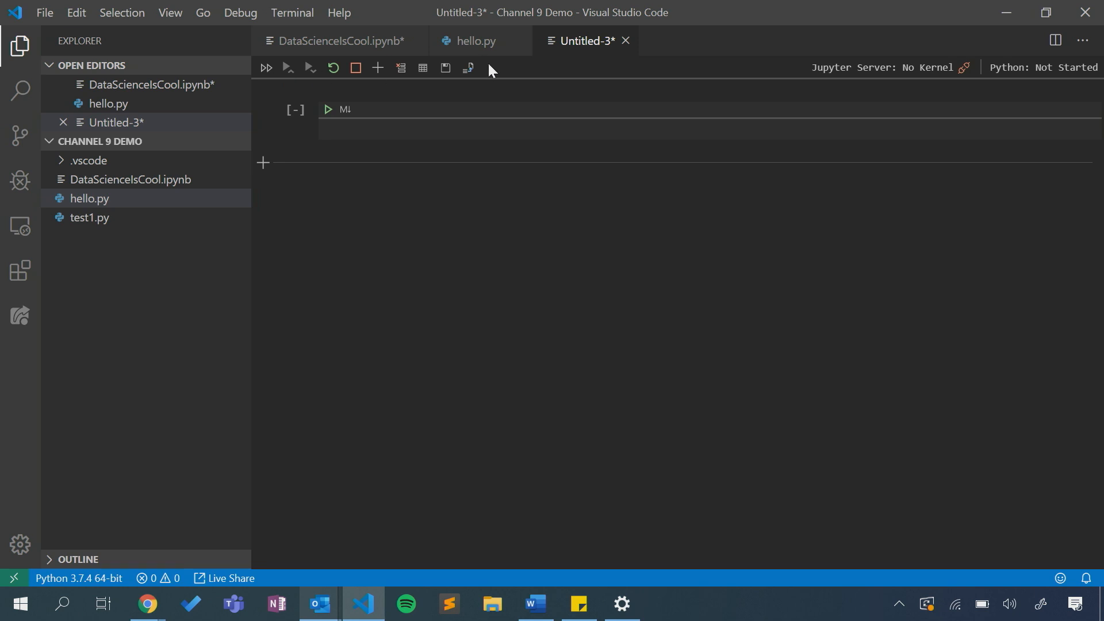
{"action": "mouse_move", "coordinate": [468, 68]}
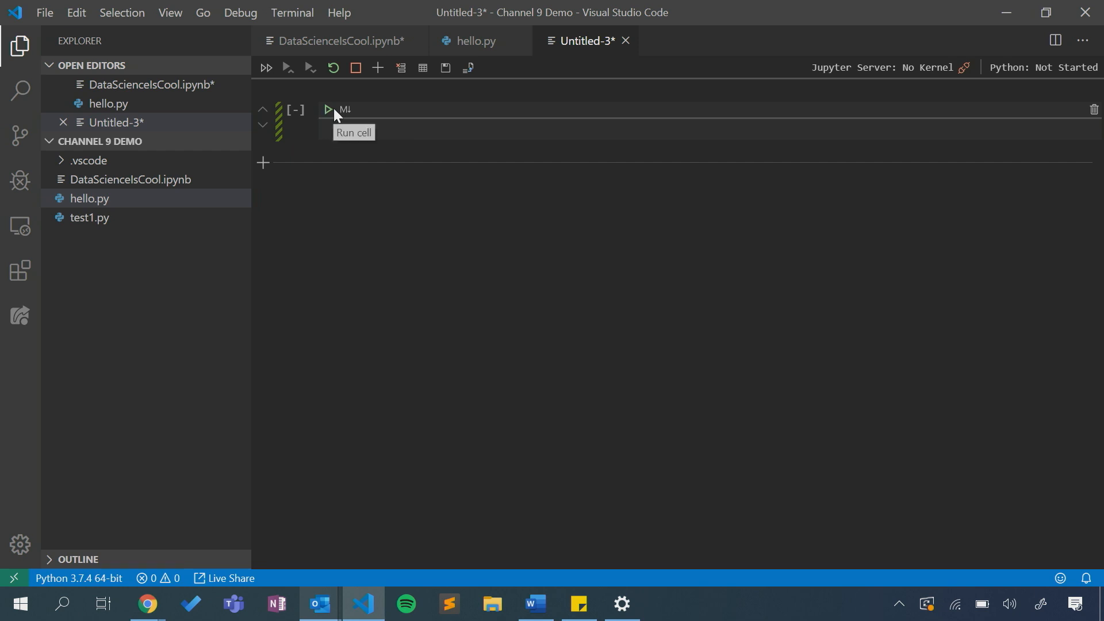
{"action": "mouse_move", "coordinate": [280, 139]}
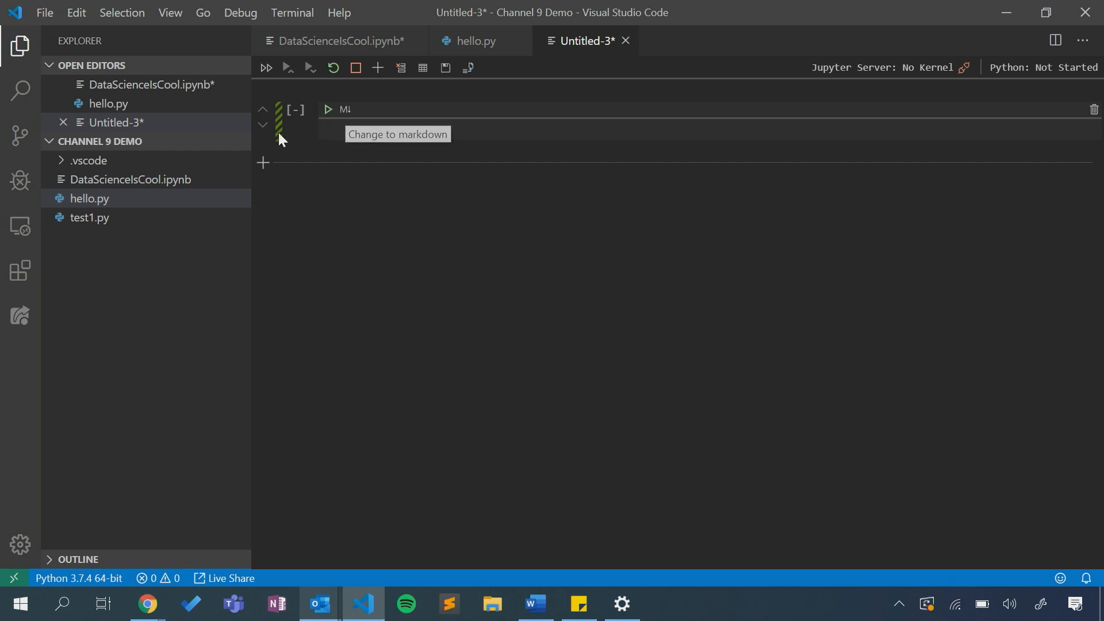
{"action": "mouse_move", "coordinate": [366, 127]}
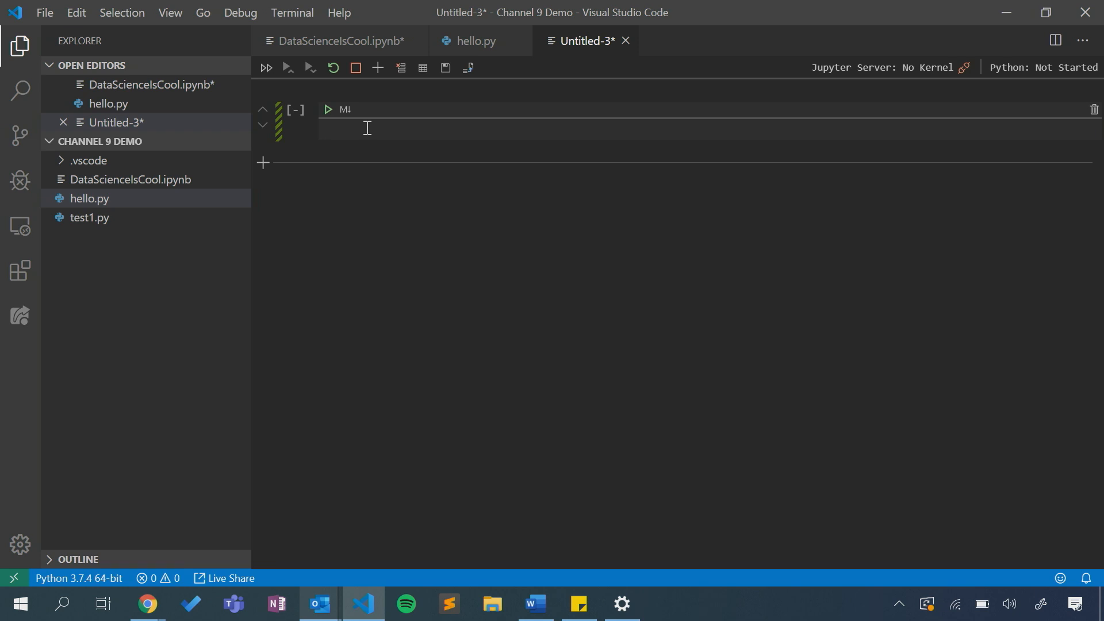
Write a print() call in the first cell of Untitled-3.
{"action": "type", "text": "print("}
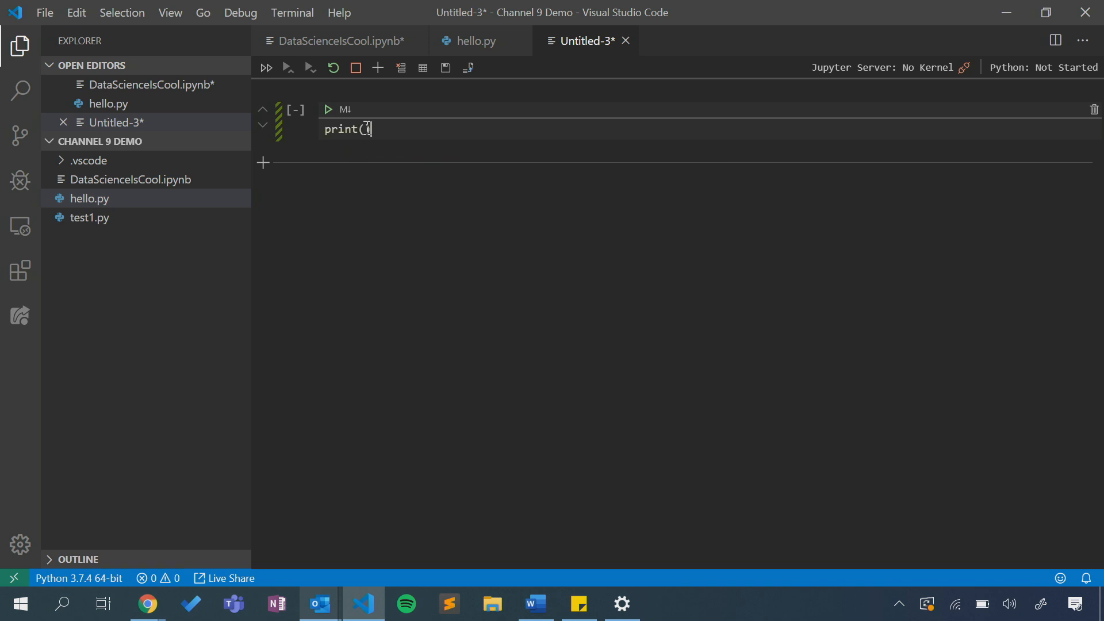
{"action": "type", "text": ")"}
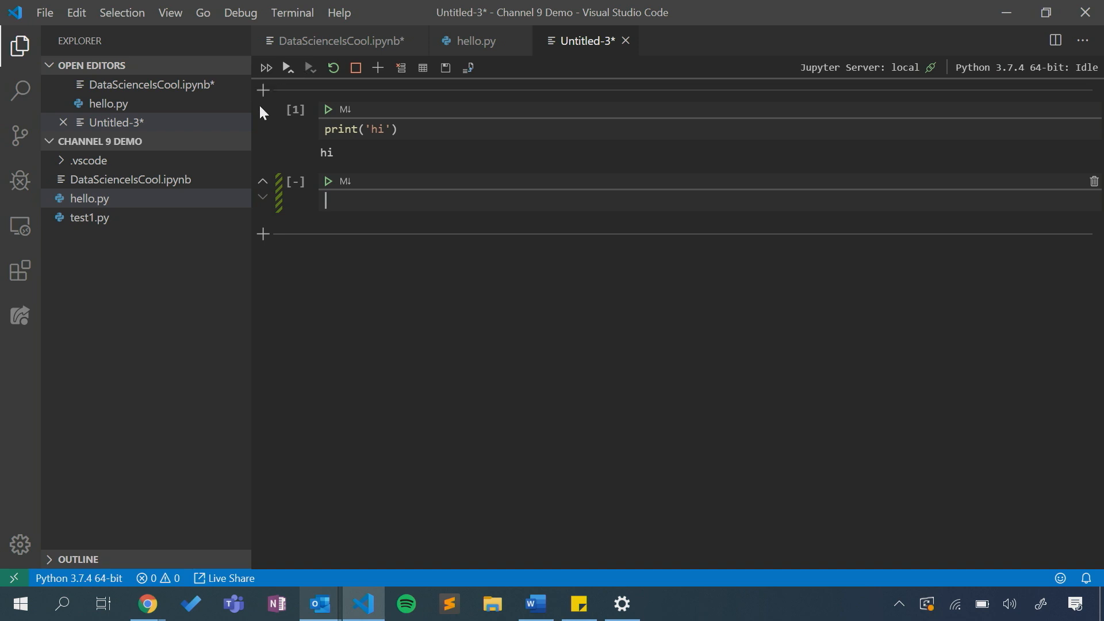
{"action": "mouse_move", "coordinate": [455, 79]}
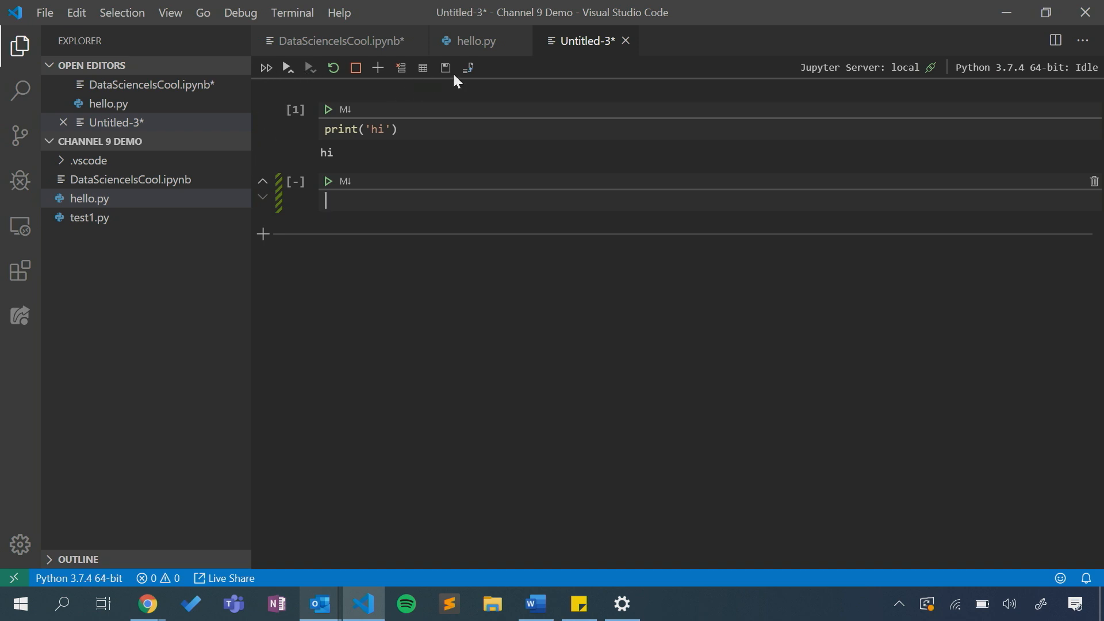
{"action": "mouse_move", "coordinate": [432, 94]}
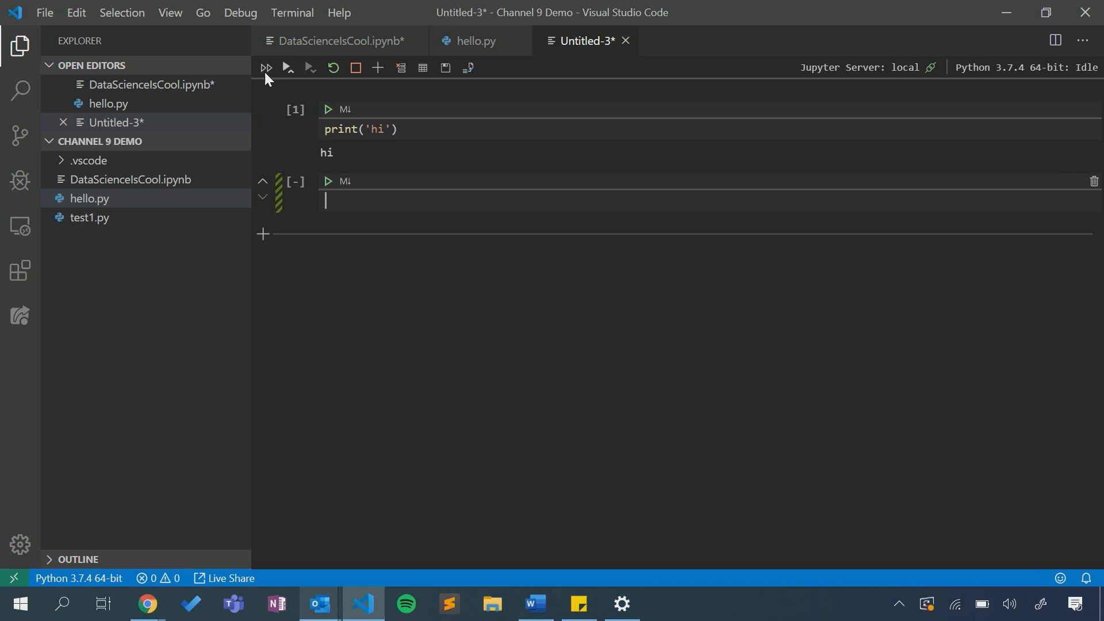
{"action": "mouse_move", "coordinate": [308, 68]}
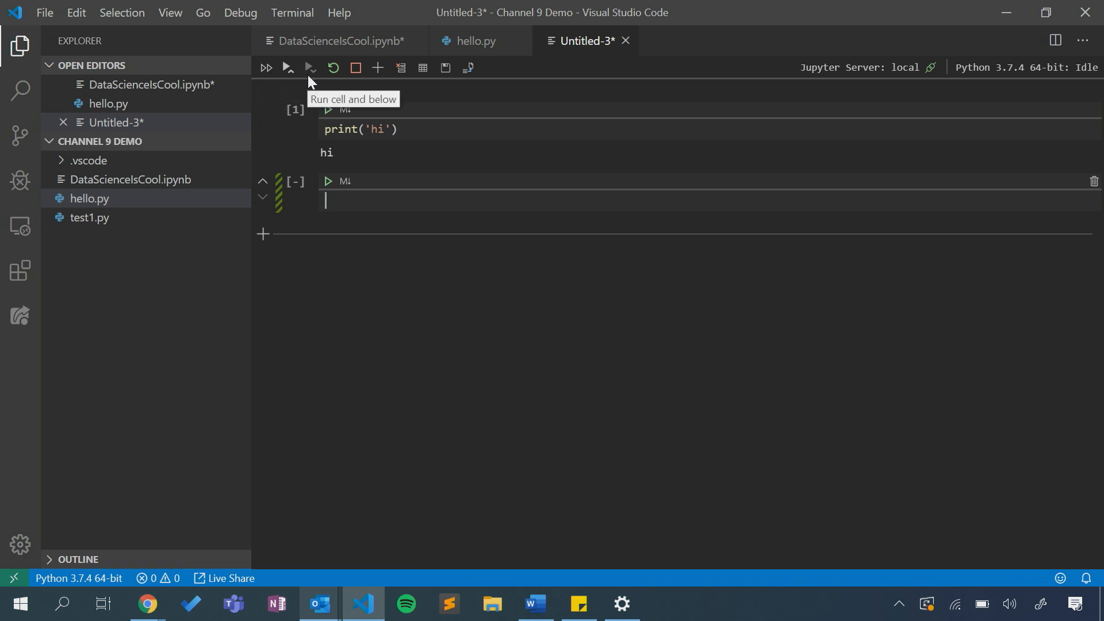
{"action": "mouse_move", "coordinate": [334, 68]}
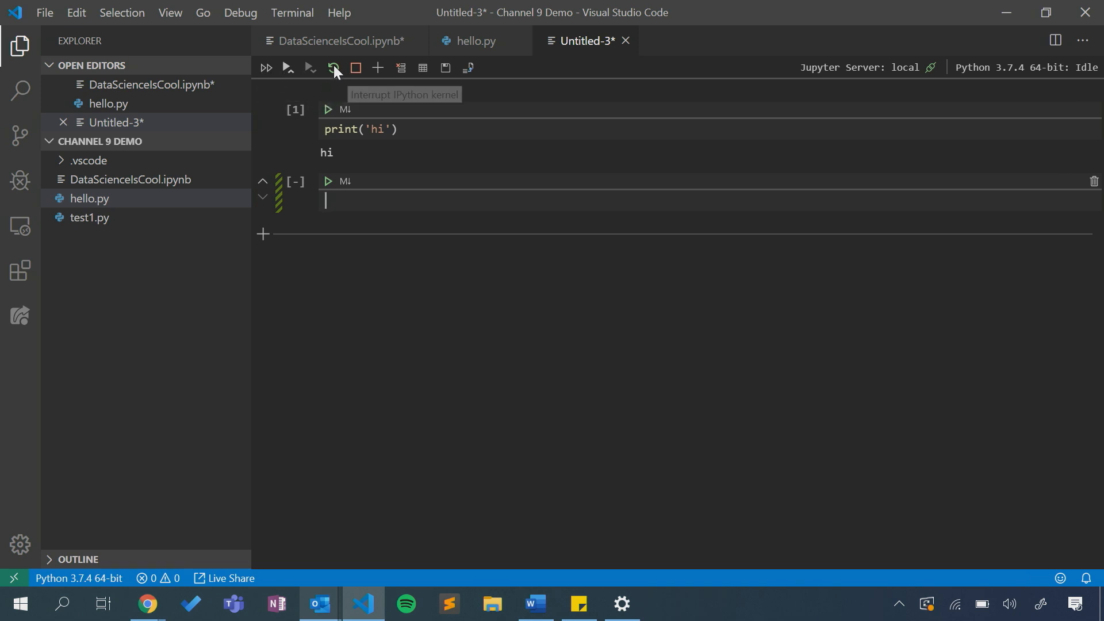
{"action": "mouse_move", "coordinate": [355, 69]}
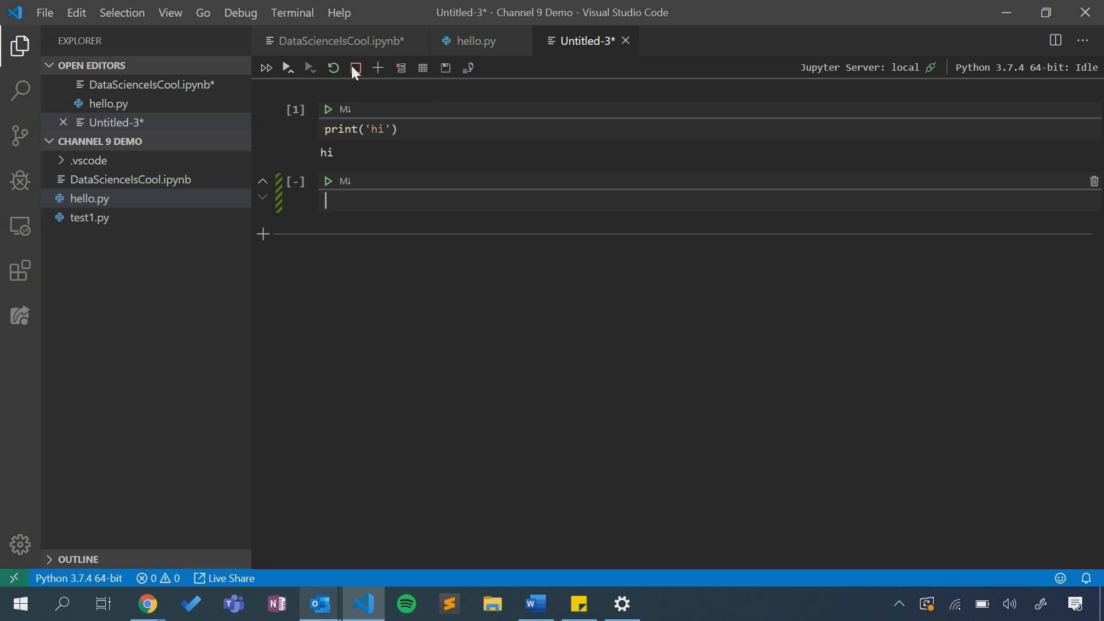
{"action": "mouse_move", "coordinate": [379, 68]}
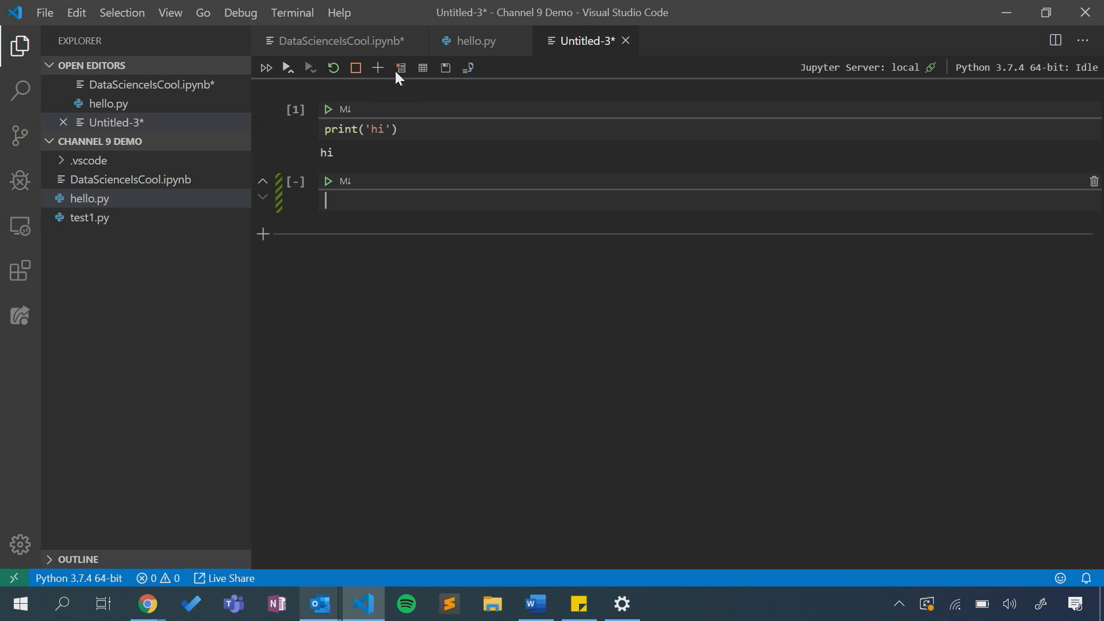
{"action": "mouse_move", "coordinate": [400, 68]}
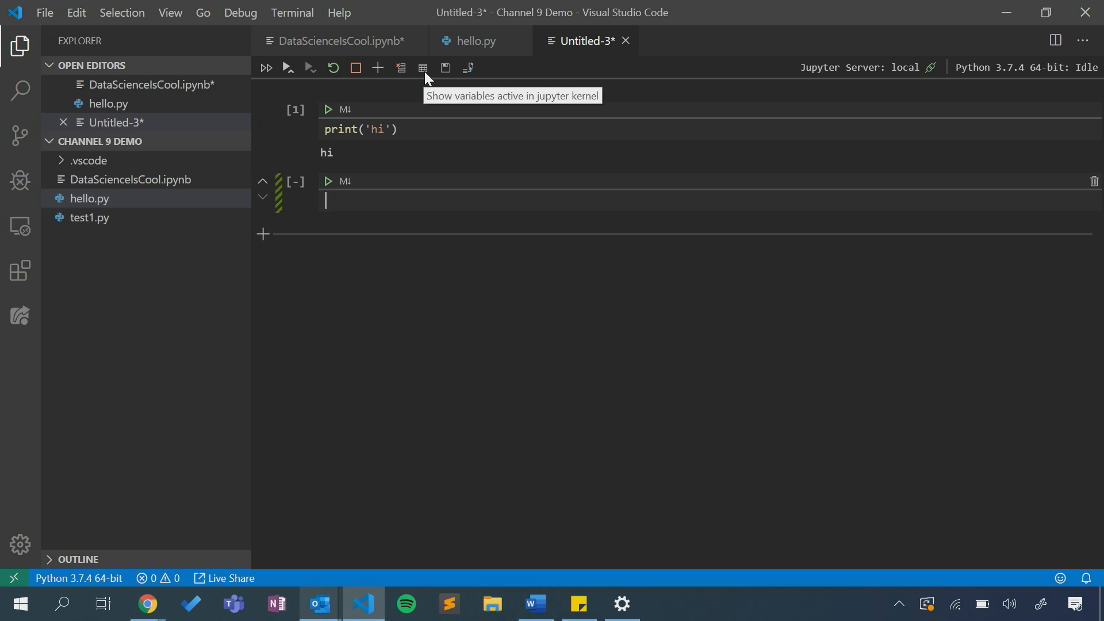
Show the Variables list for the Untitled-3 kernel, reporting no variables defined.
{"action": "left_click", "coordinate": [422, 68]}
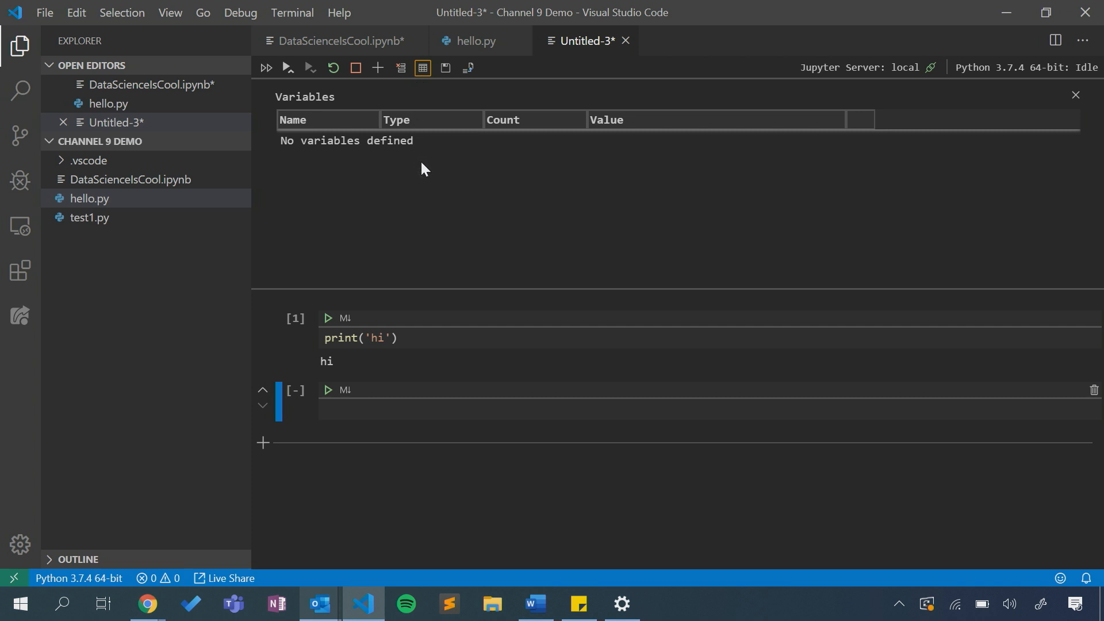
{"action": "mouse_move", "coordinate": [412, 165]}
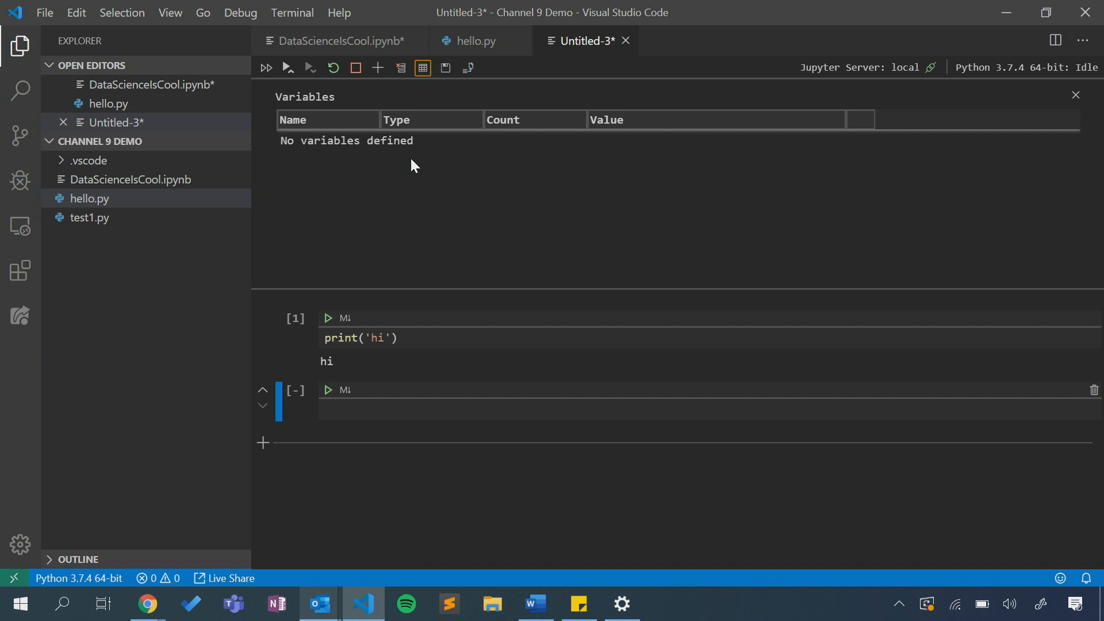
{"action": "mouse_move", "coordinate": [463, 76]}
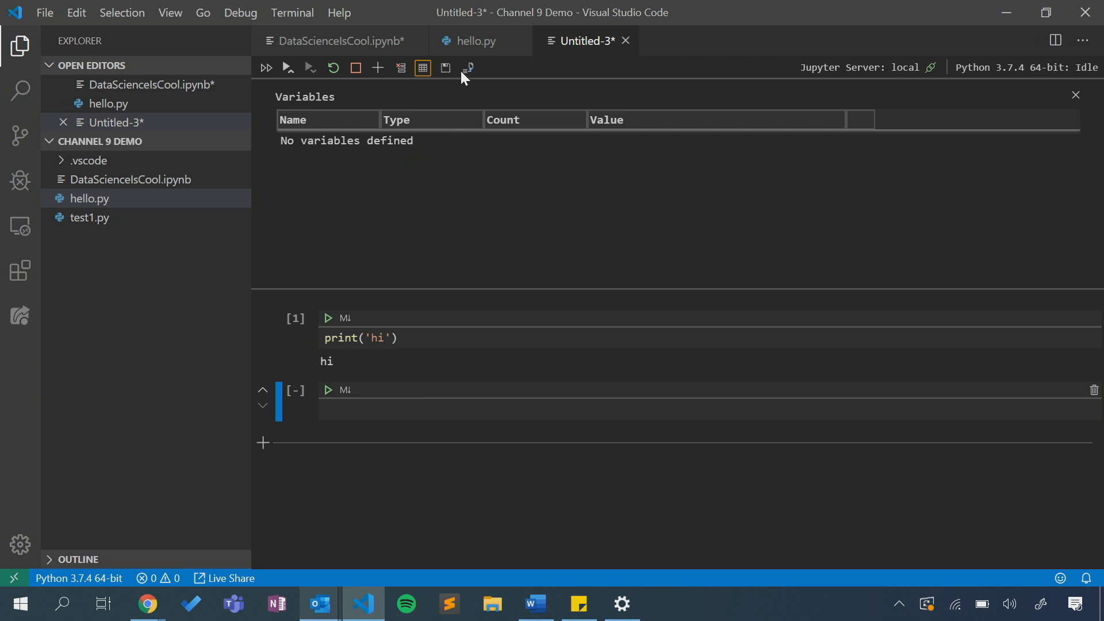
{"action": "mouse_move", "coordinate": [445, 67]}
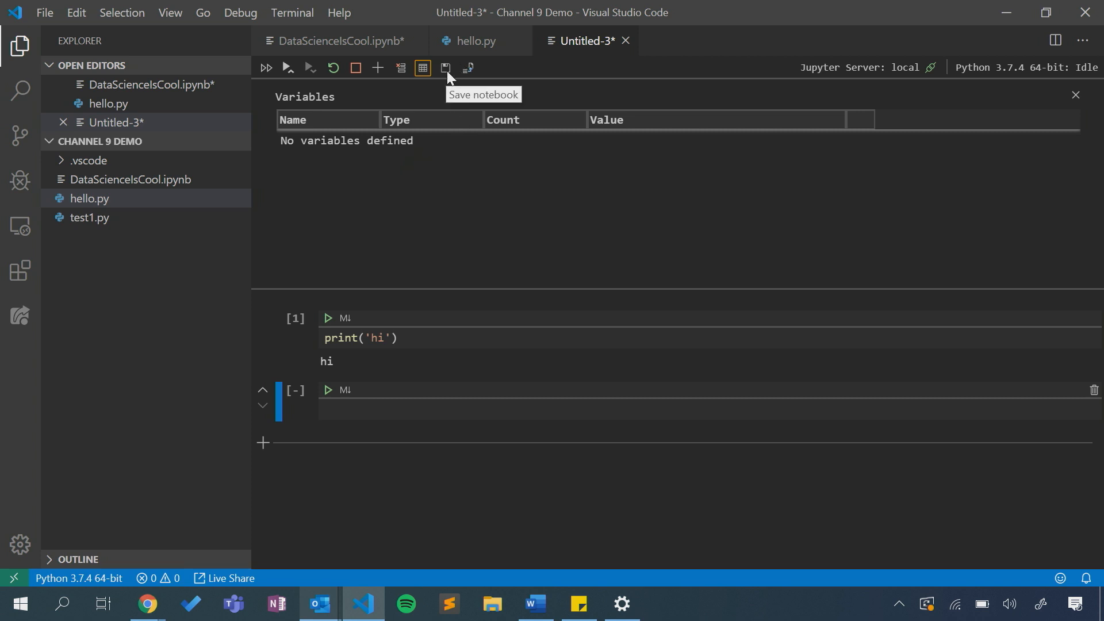
{"action": "mouse_move", "coordinate": [468, 68]}
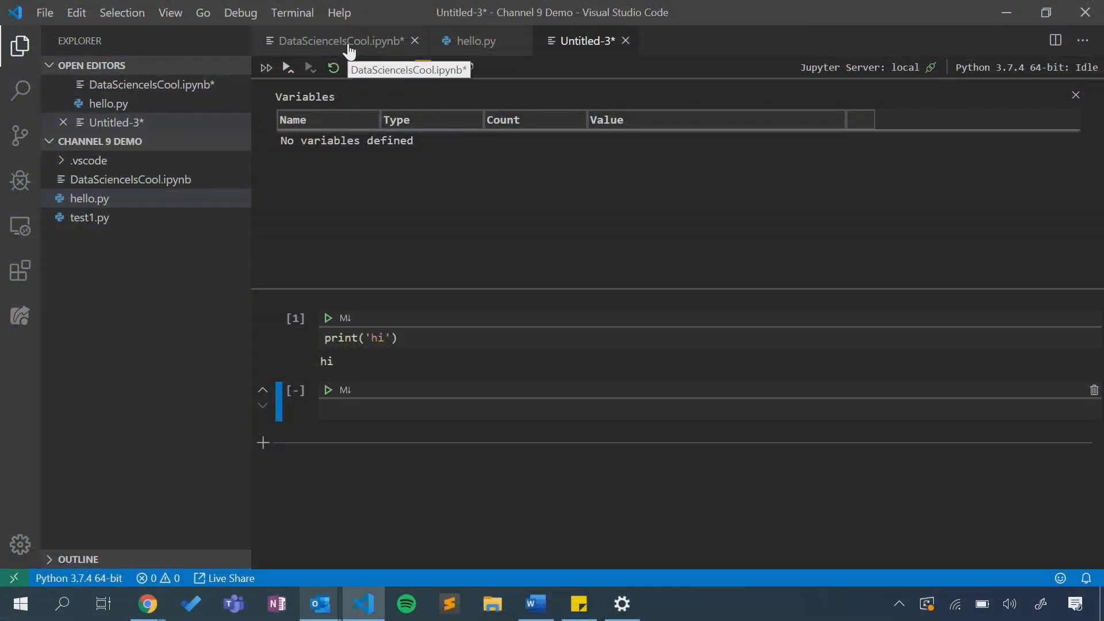
Switch to the DataScienceIsCool.ipynb notebook with its hello world cell and sine plot.
{"action": "left_click", "coordinate": [341, 40]}
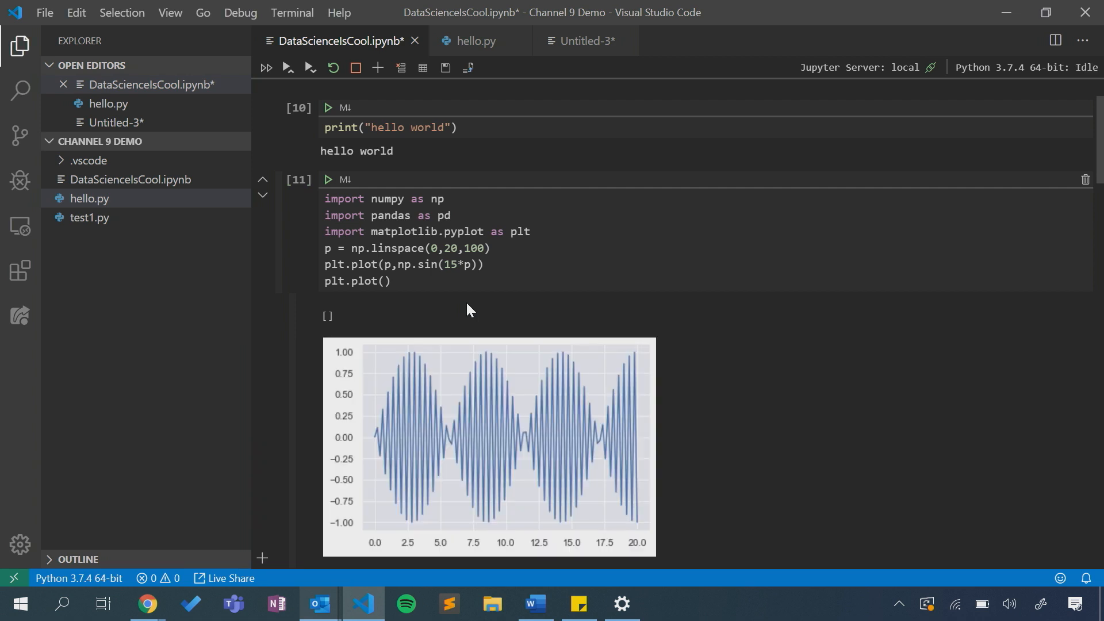
{"action": "mouse_move", "coordinate": [422, 229]}
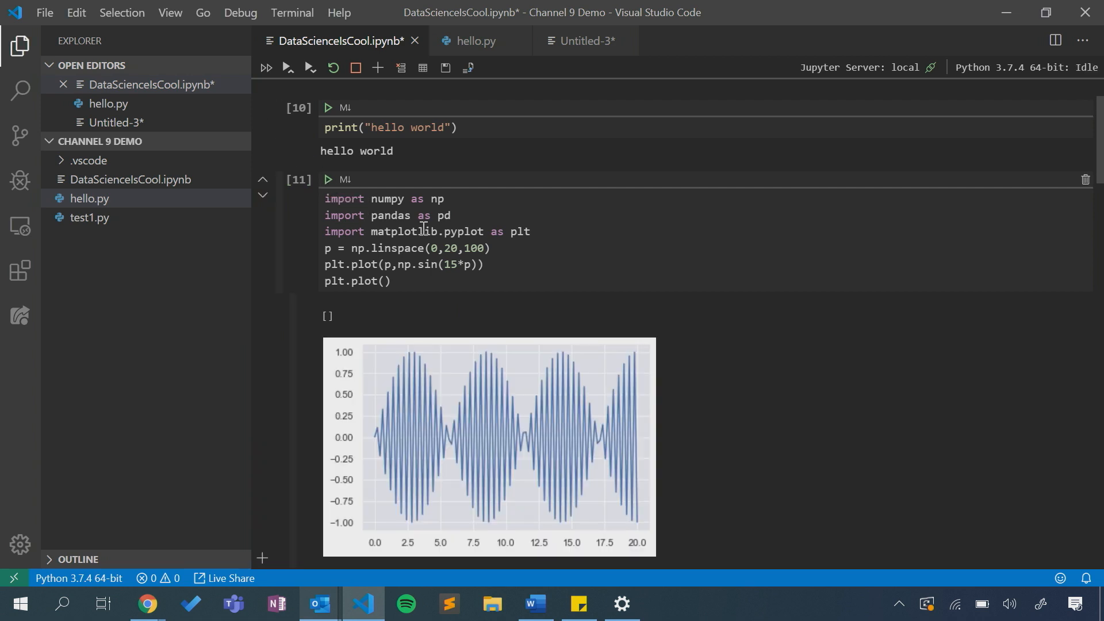
{"action": "mouse_move", "coordinate": [453, 188]}
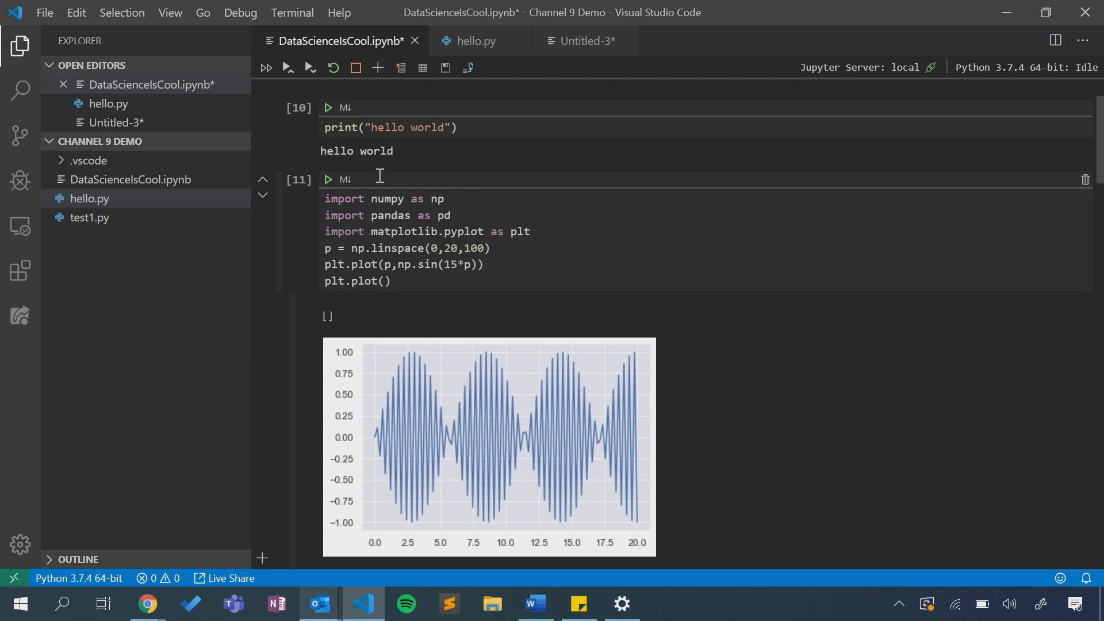
{"action": "mouse_move", "coordinate": [421, 68]}
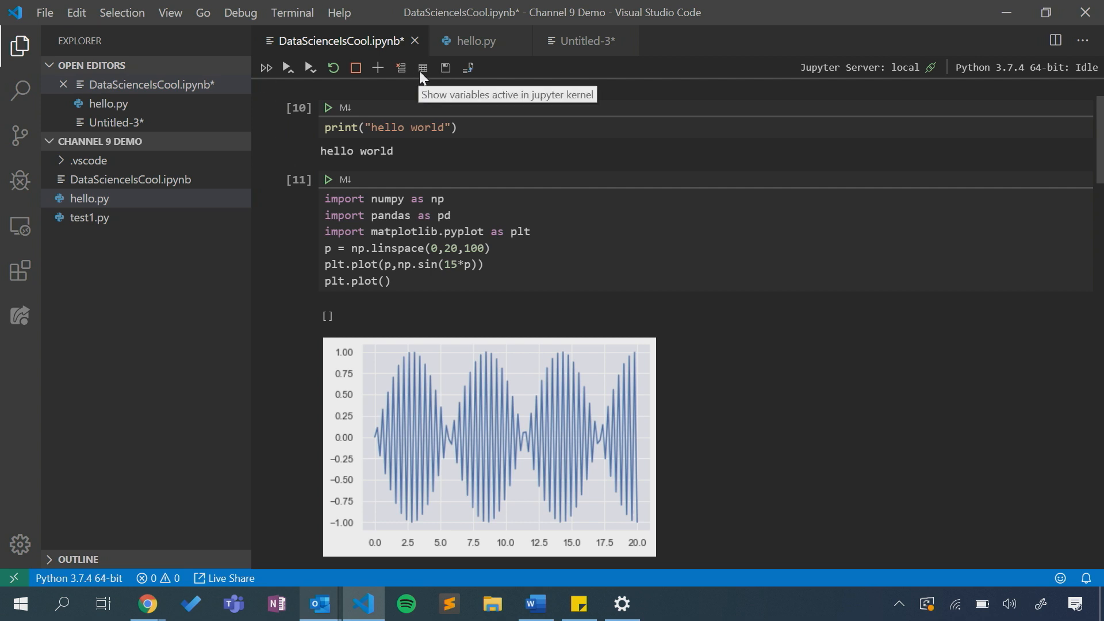
Show the kernel Variables list and inspect the df DataFrame row.
{"action": "left_click", "coordinate": [422, 68]}
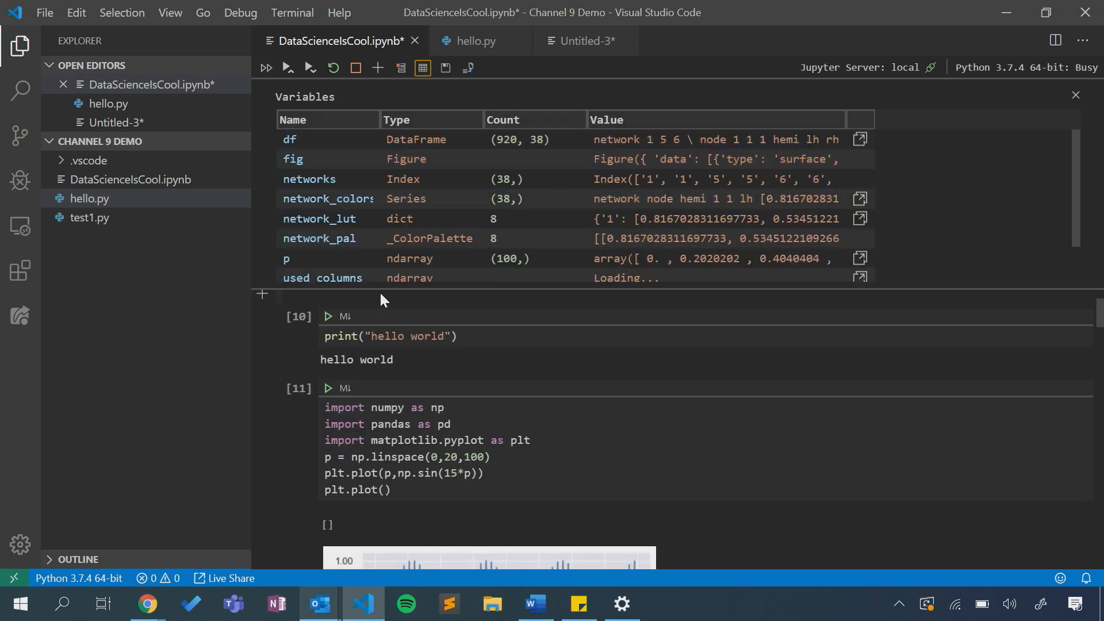
{"action": "left_click", "coordinate": [317, 139]}
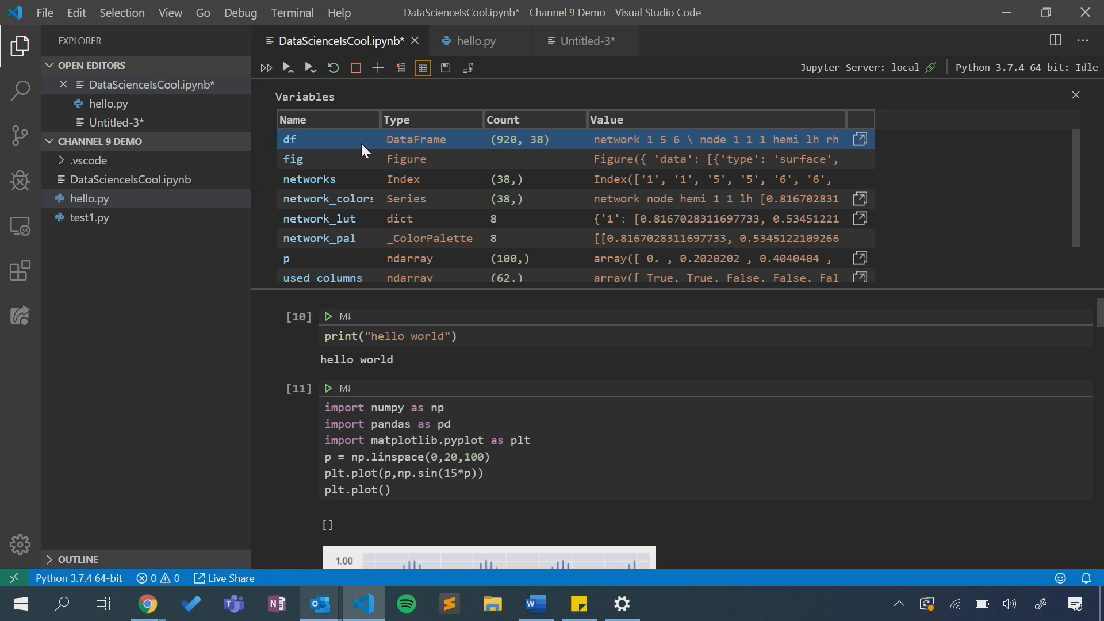
{"action": "mouse_move", "coordinate": [362, 148]}
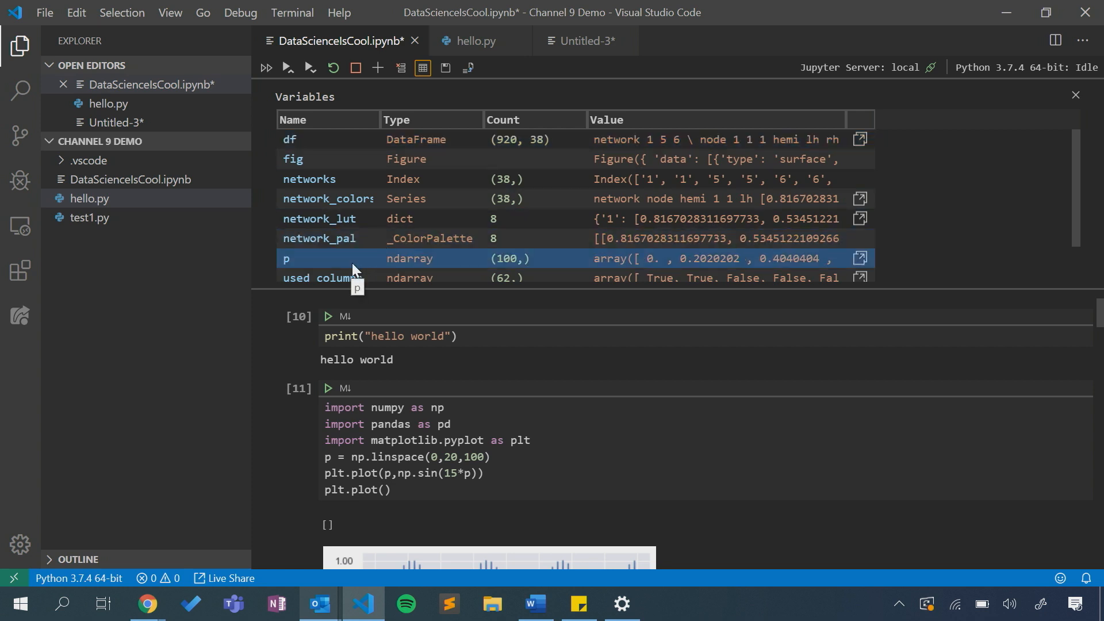
{"action": "mouse_move", "coordinate": [431, 256]}
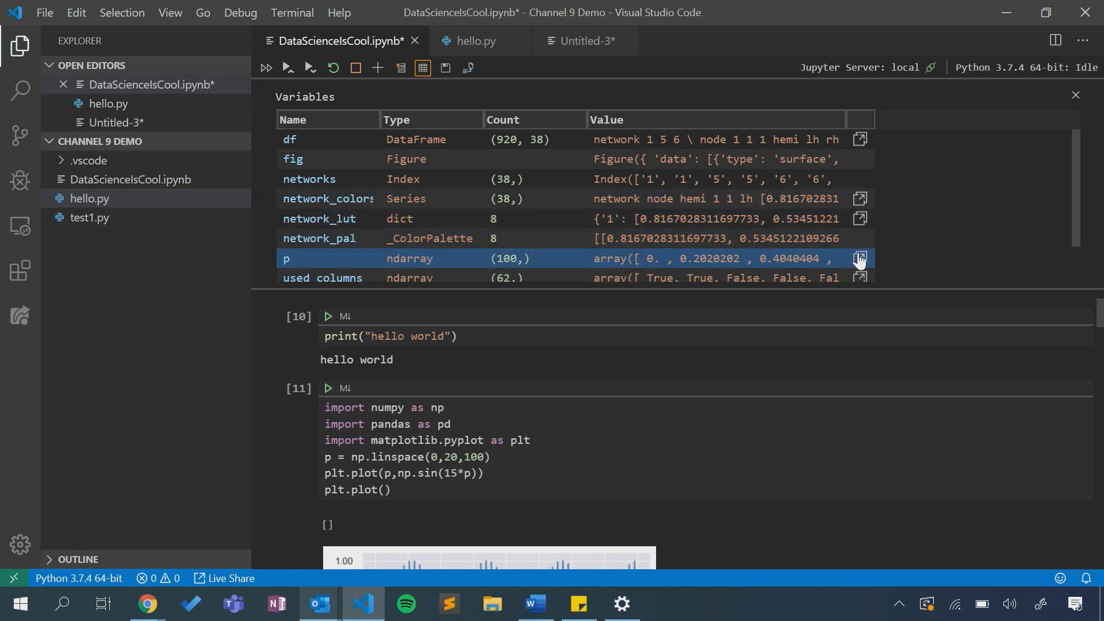
{"action": "mouse_move", "coordinate": [859, 259]}
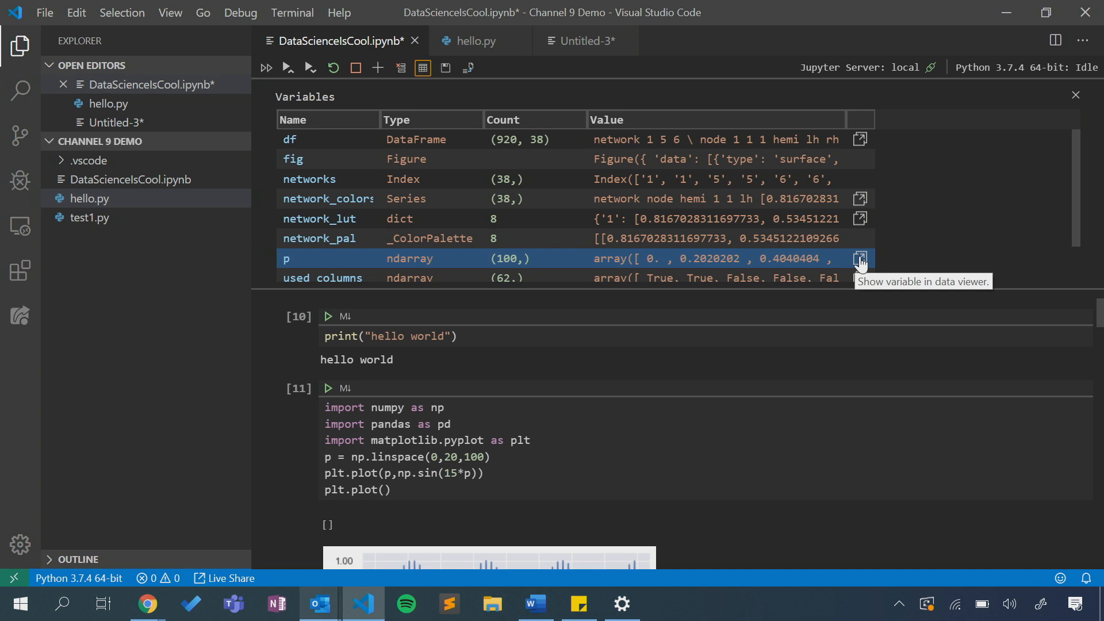
View array p's 100 values in the Data Viewer, then return to the notebook.
{"action": "left_click", "coordinate": [858, 259]}
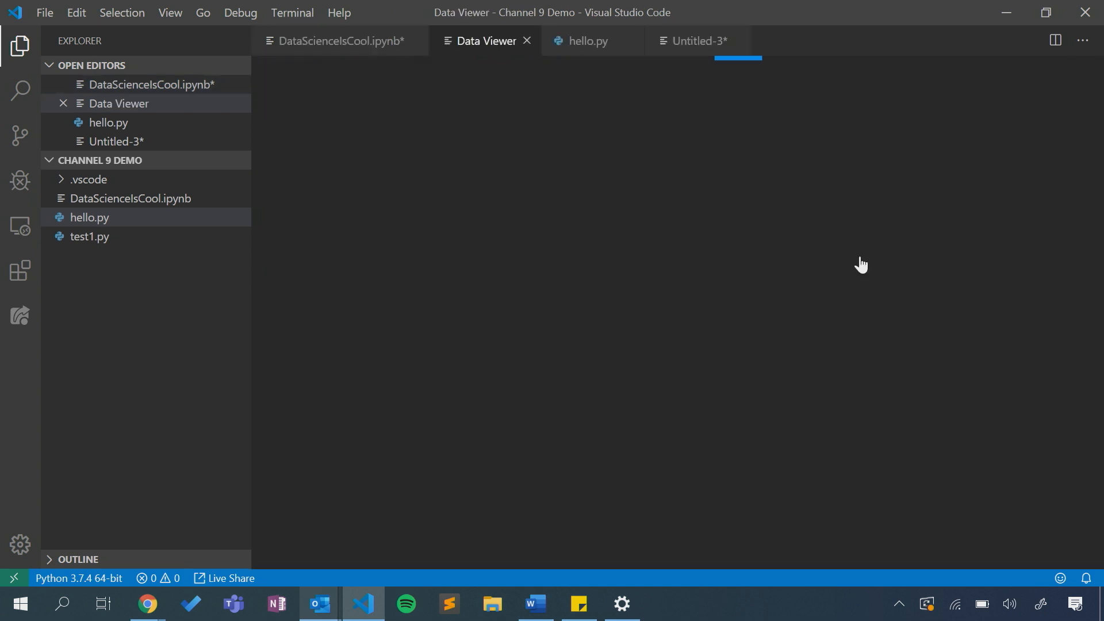
{"action": "mouse_move", "coordinate": [357, 44]}
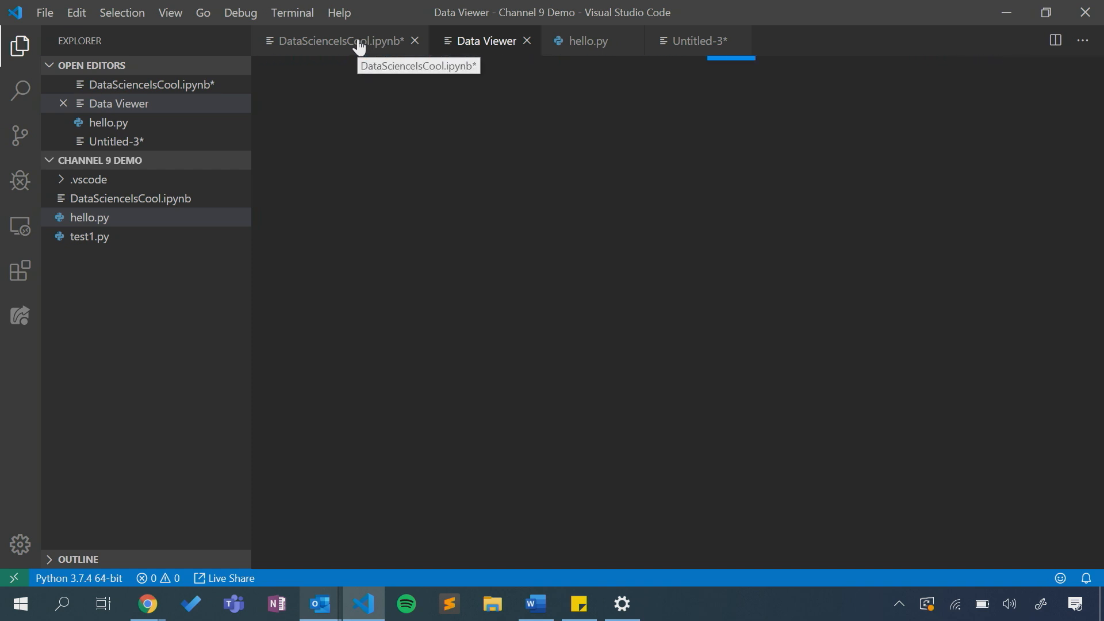
{"action": "left_click", "coordinate": [338, 40]}
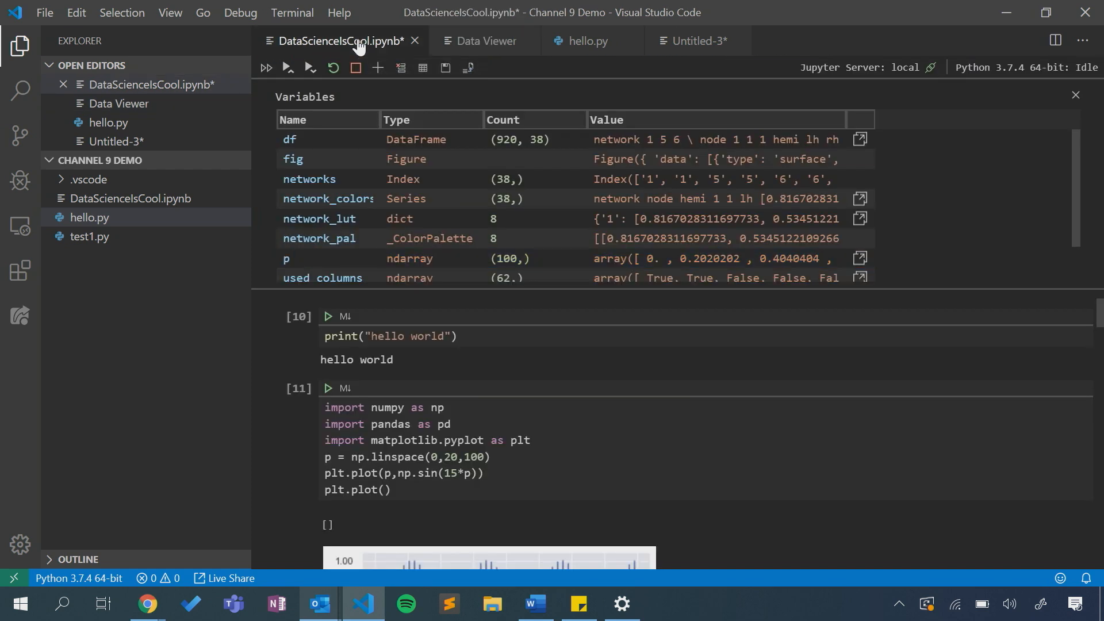
{"action": "left_click", "coordinate": [484, 40]}
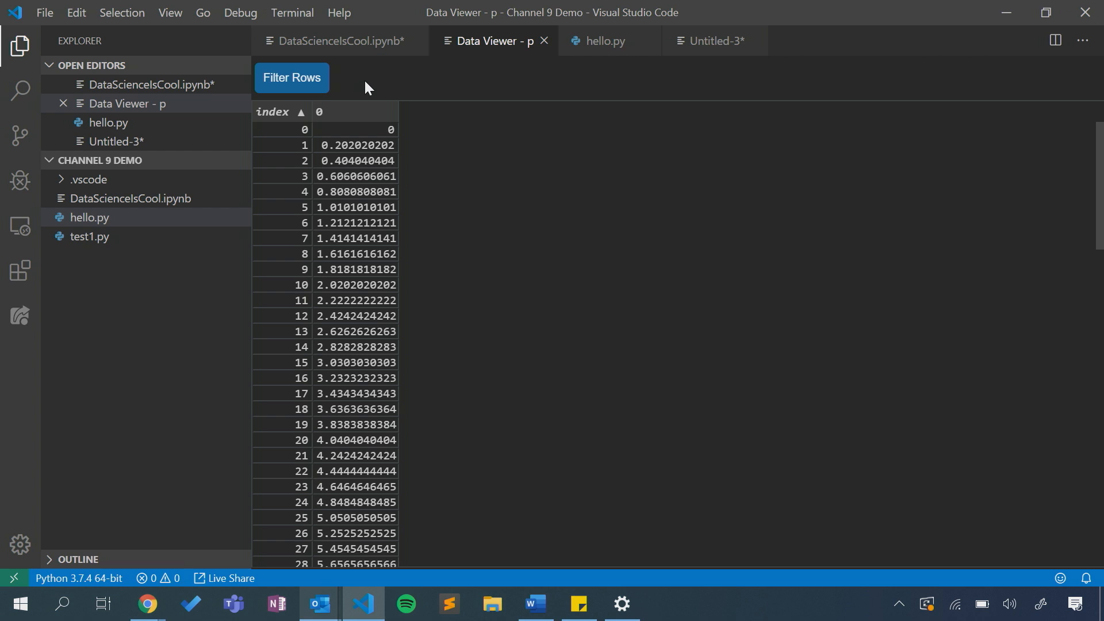
{"action": "mouse_move", "coordinate": [320, 81]}
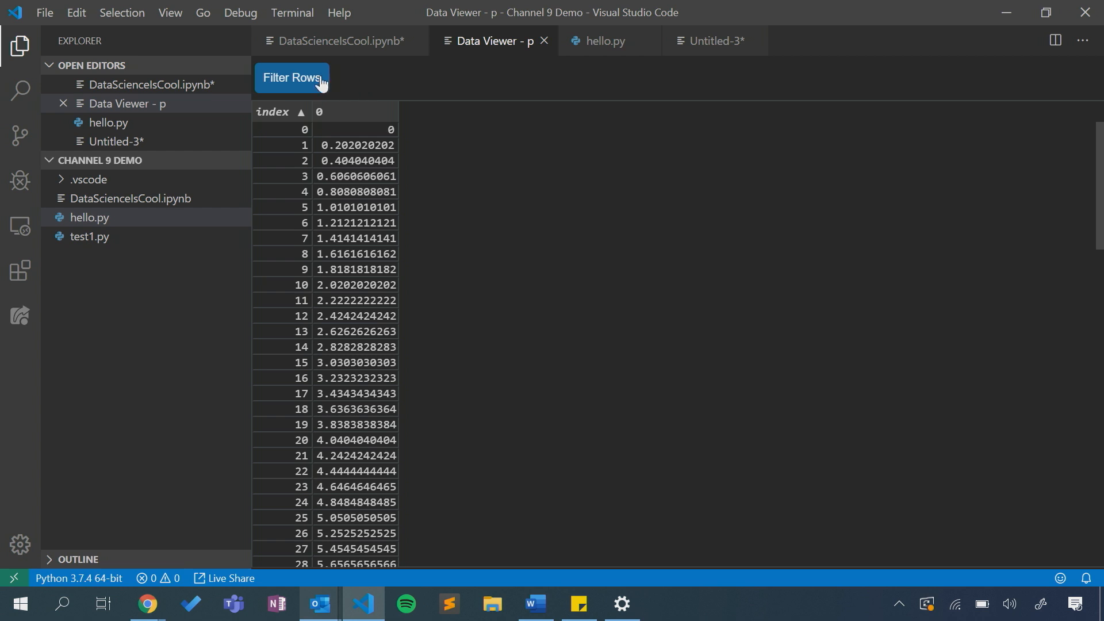
{"action": "mouse_move", "coordinate": [352, 83]}
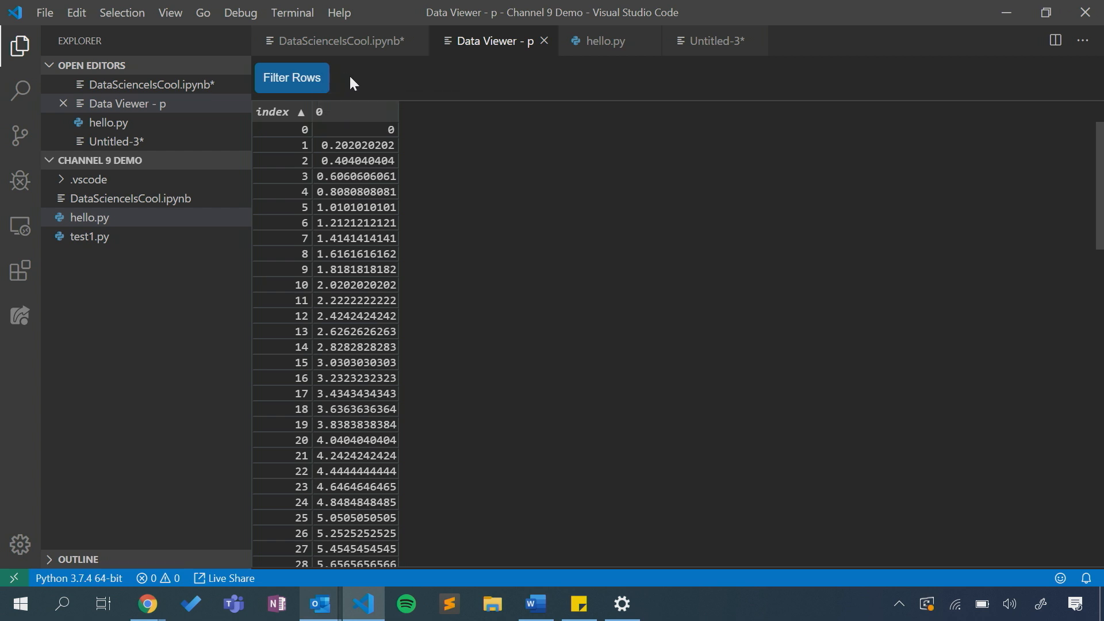
{"action": "left_click", "coordinate": [337, 40]}
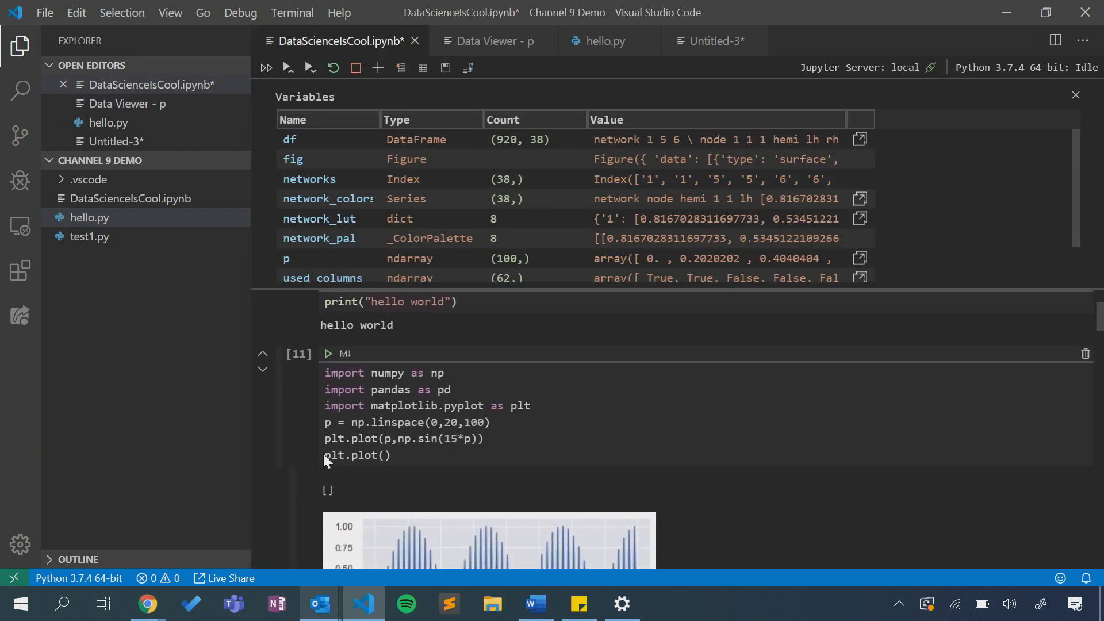
Expand the sine-wave chart from cell 11 into its own Plots tab.
{"action": "left_click", "coordinate": [422, 68]}
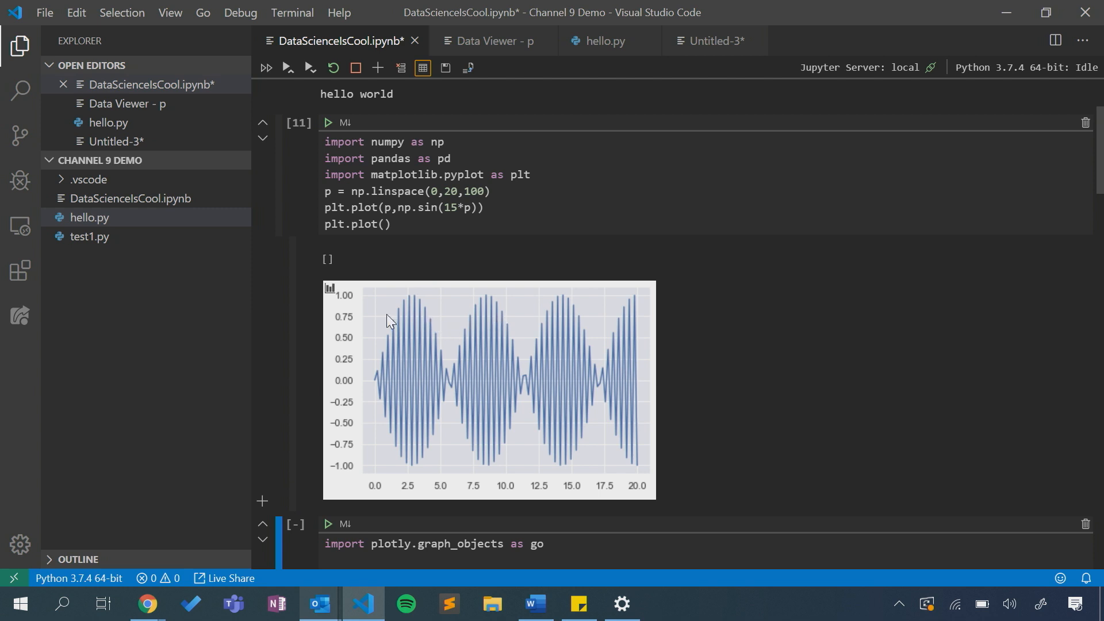
{"action": "mouse_move", "coordinate": [329, 288]}
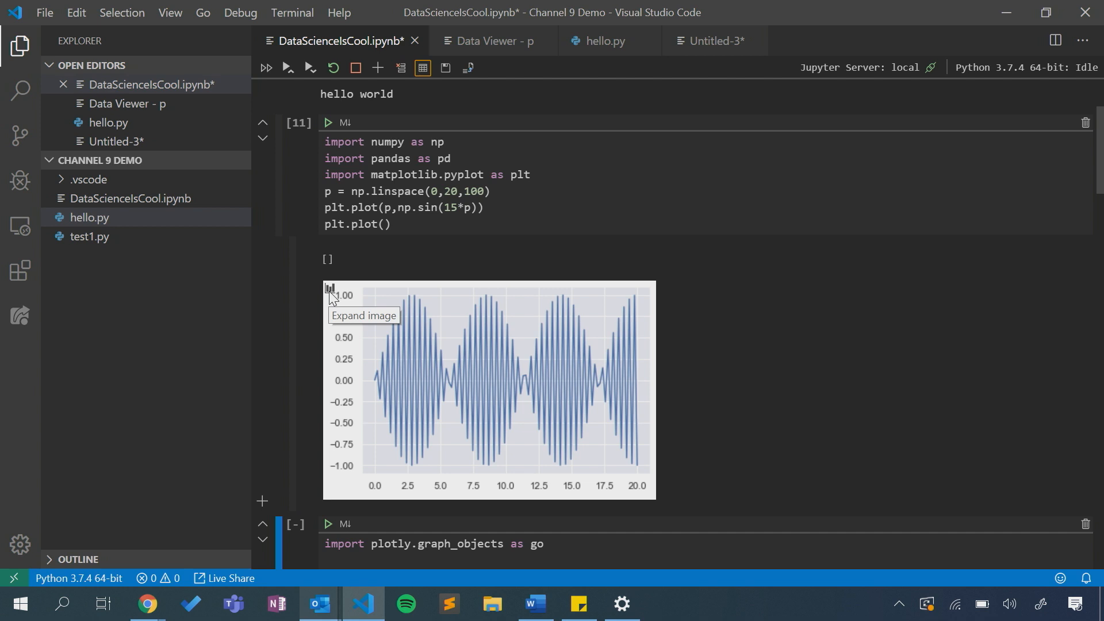
{"action": "mouse_move", "coordinate": [396, 337]}
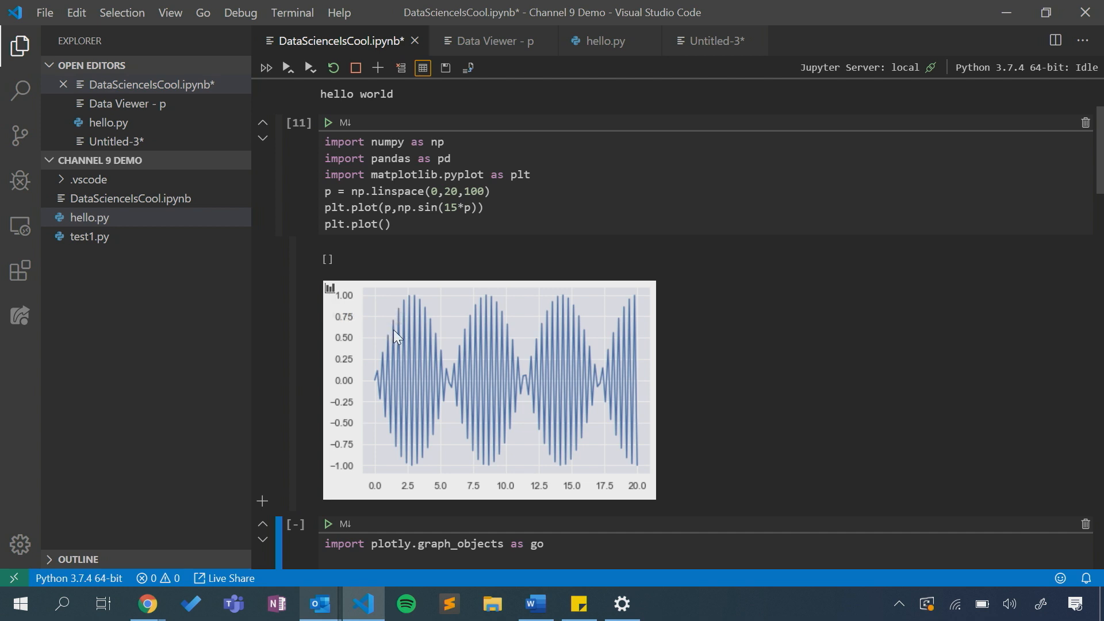
{"action": "mouse_move", "coordinate": [391, 406]}
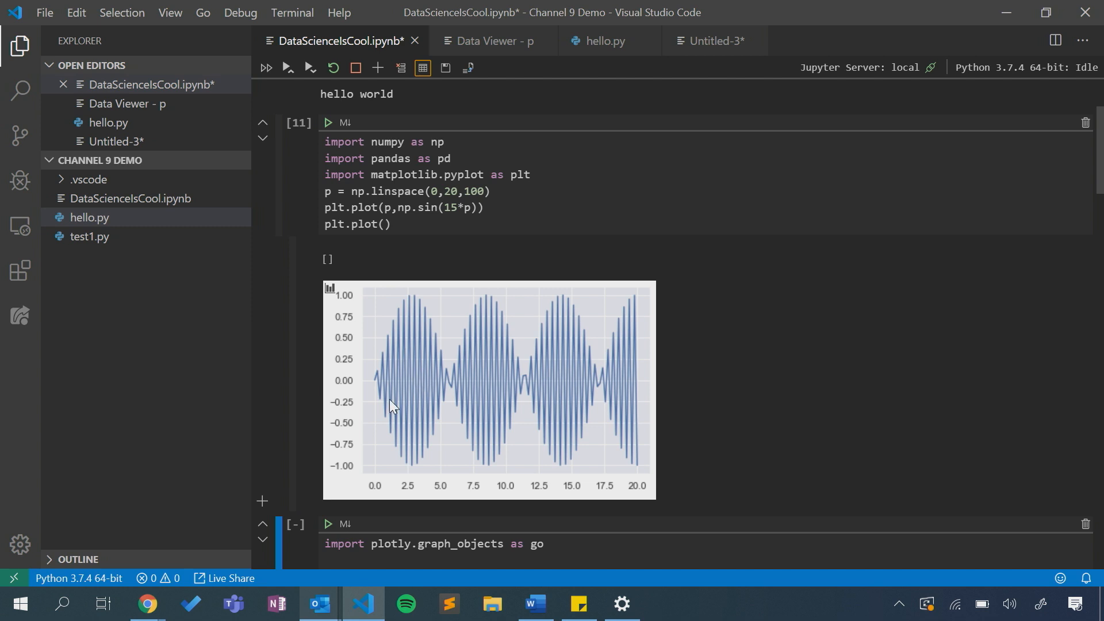
{"action": "mouse_move", "coordinate": [437, 396]}
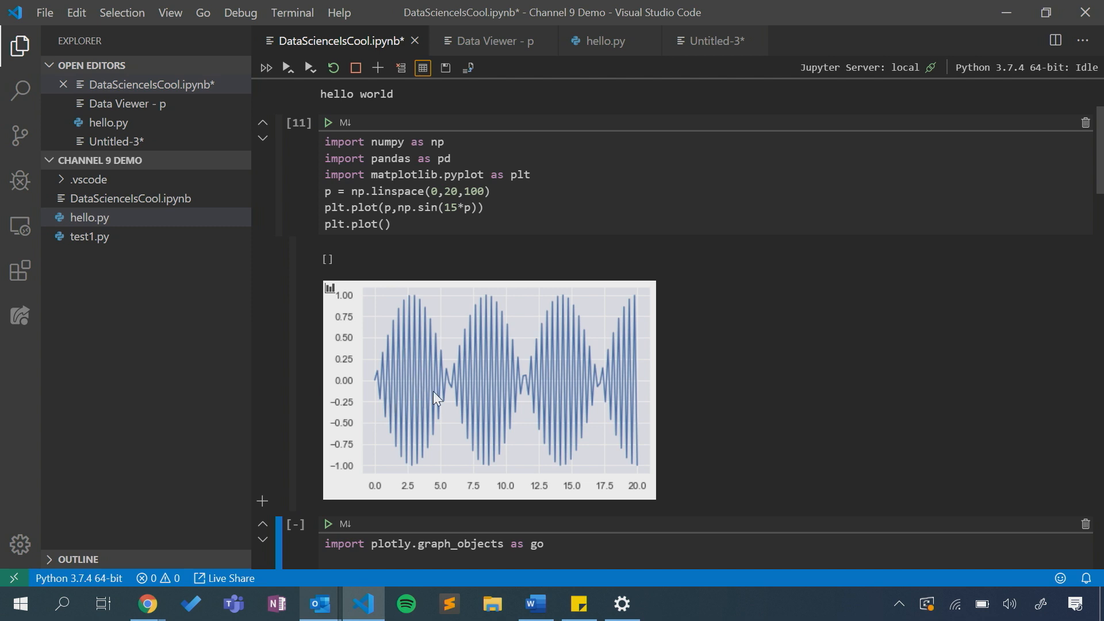
{"action": "left_click", "coordinate": [330, 289]}
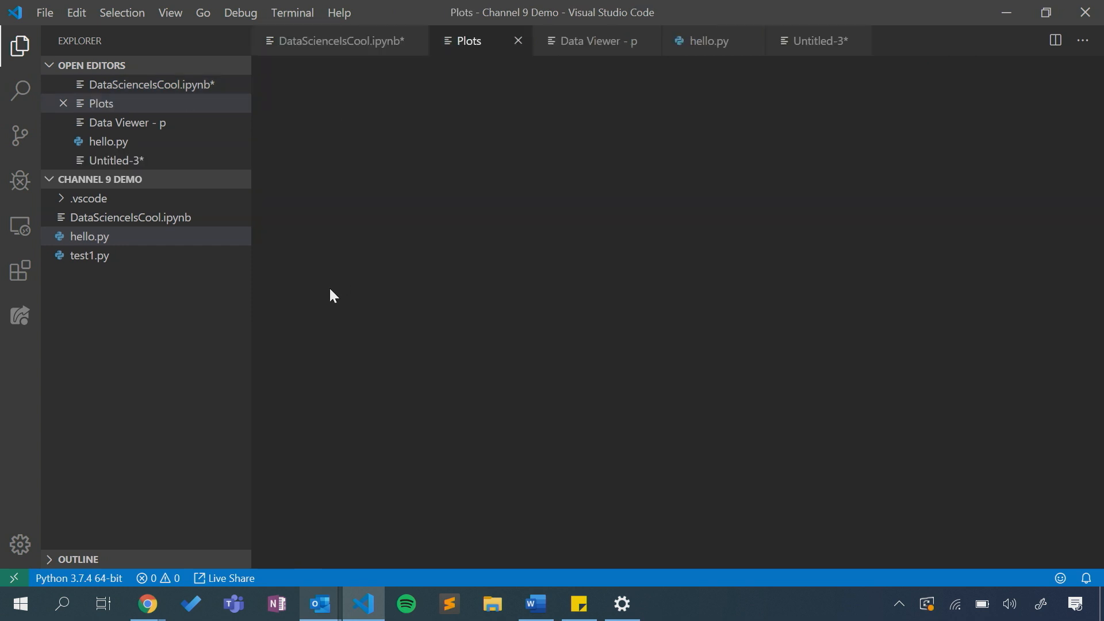
Select the sine plot thumbnail in the Plots viewer and zoom in on the chart.
{"action": "left_click", "coordinate": [468, 40]}
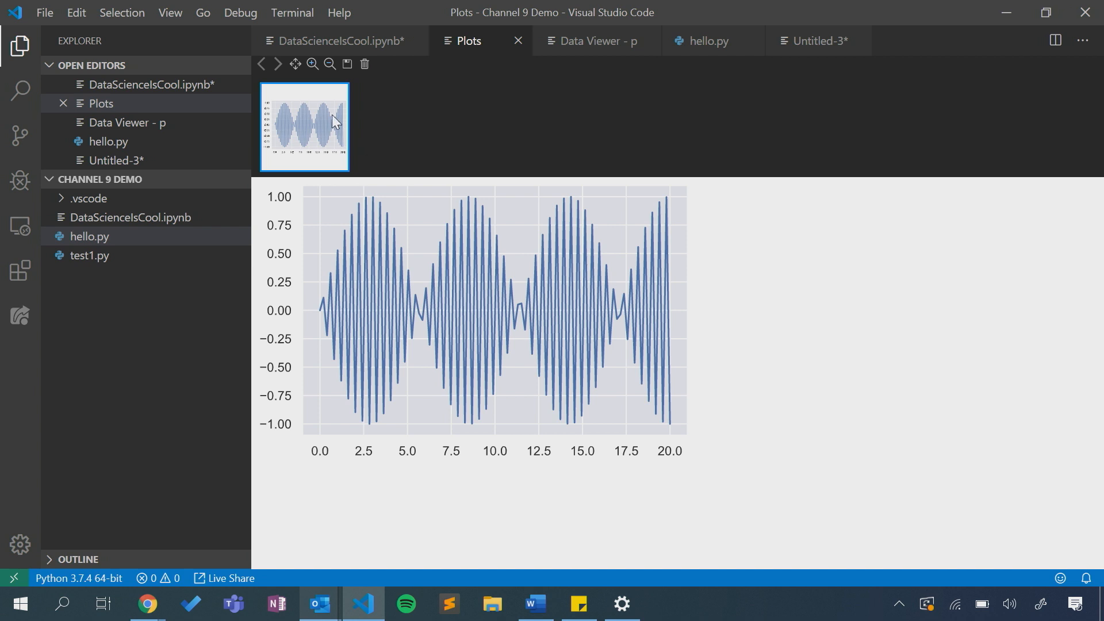
{"action": "left_click", "coordinate": [311, 64]}
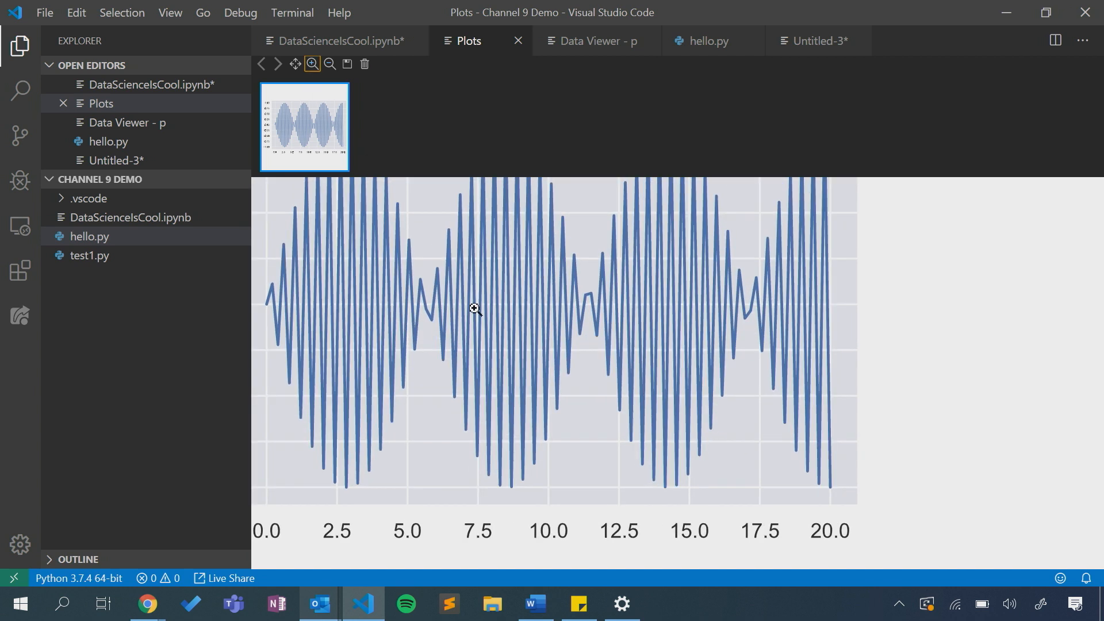
{"action": "mouse_move", "coordinate": [581, 325]}
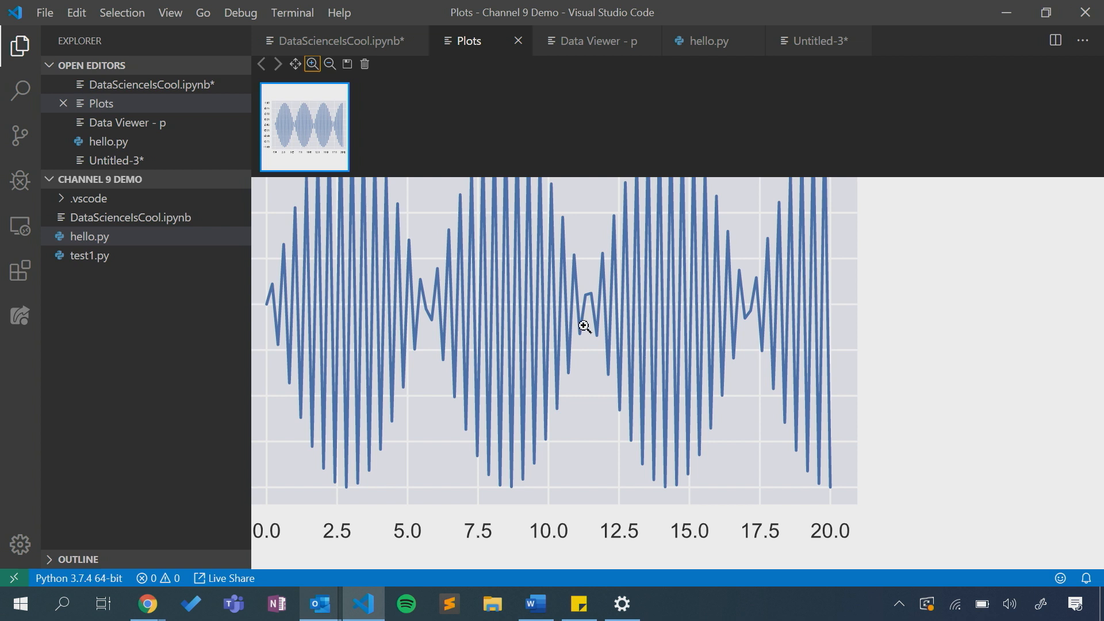
{"action": "mouse_move", "coordinate": [343, 65]}
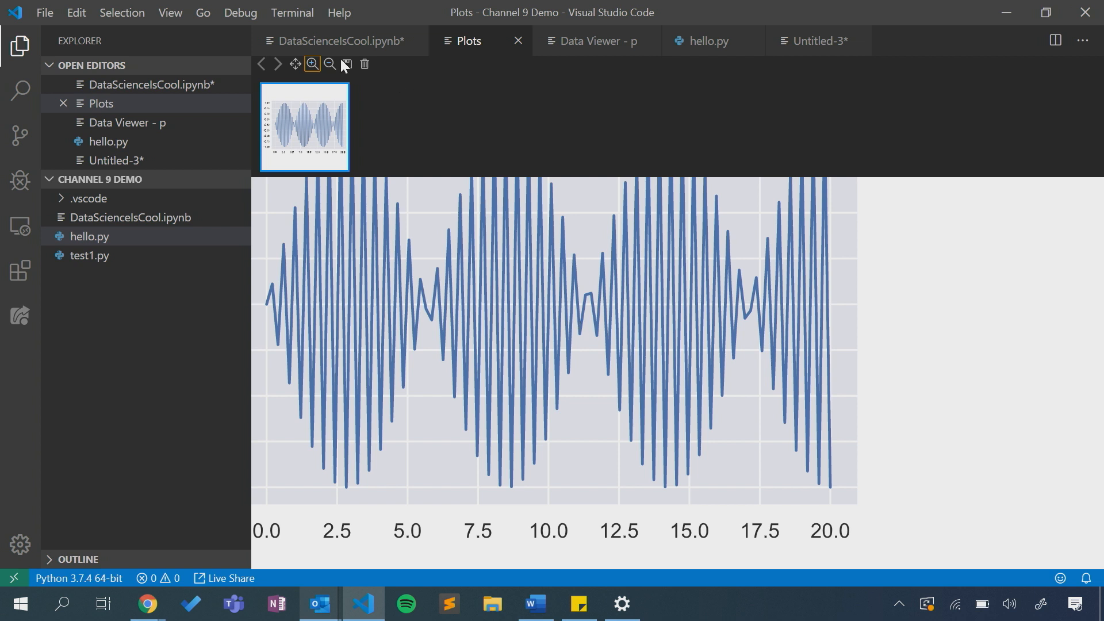
{"action": "mouse_move", "coordinate": [345, 64]}
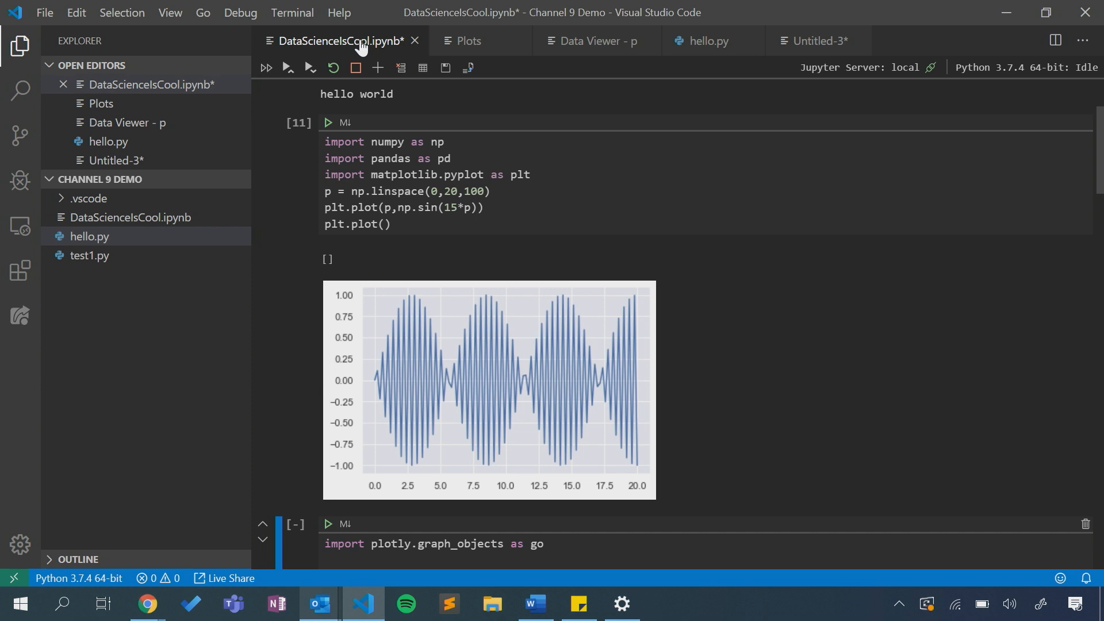
{"action": "mouse_move", "coordinate": [468, 68]}
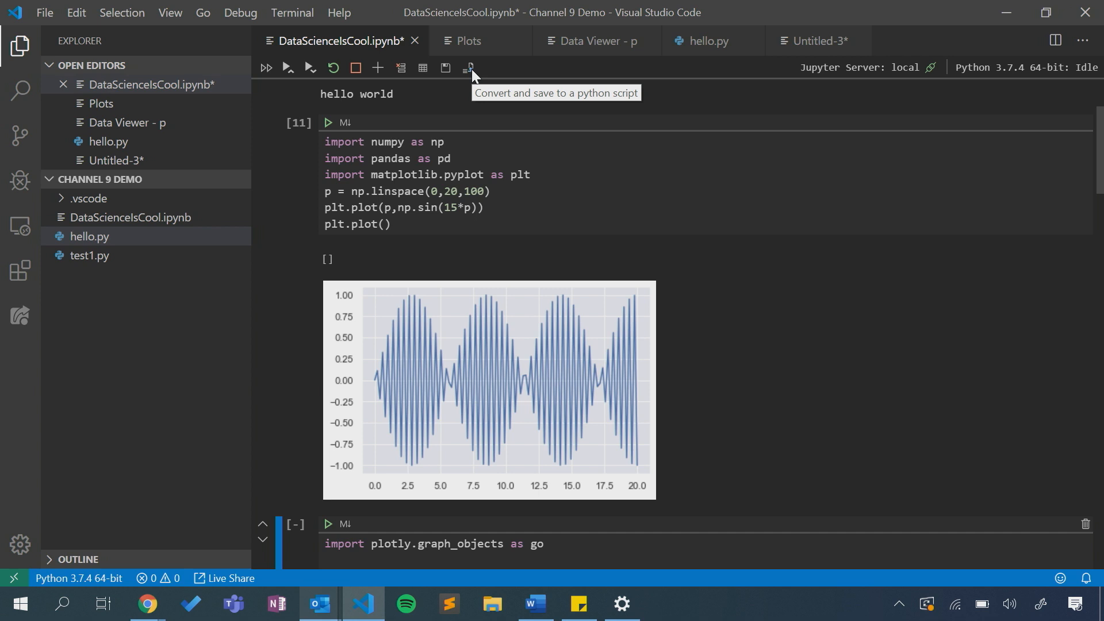
Convert the notebook into an Untitled-1 Python script with cells as # %% blocks.
{"action": "left_click", "coordinate": [467, 67]}
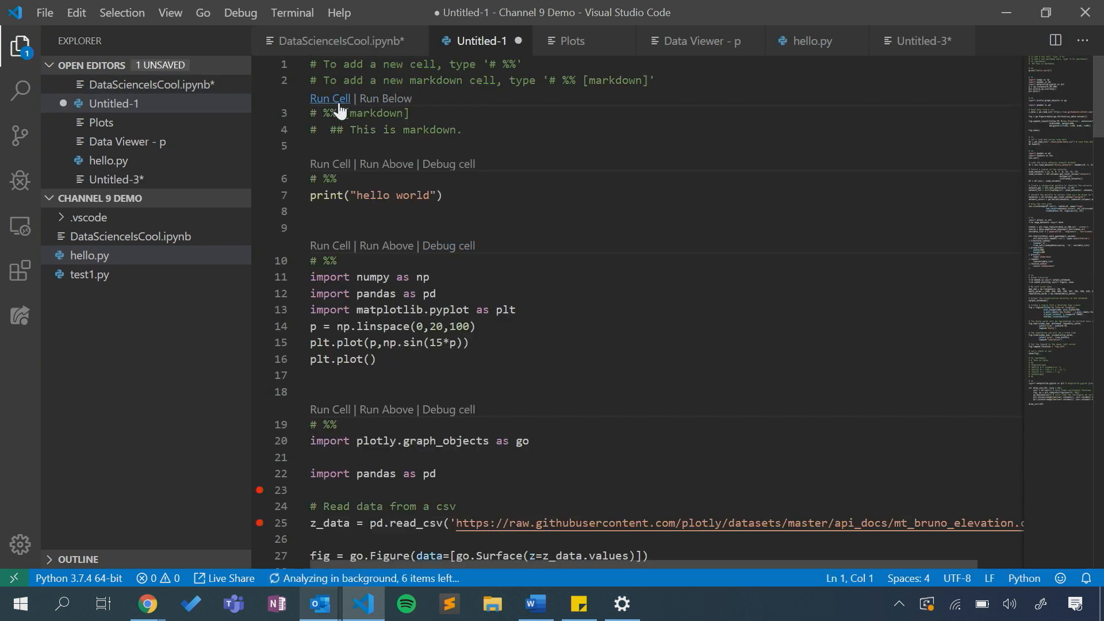
{"action": "scroll", "scroll_direction": "down", "scroll_amount": 3}
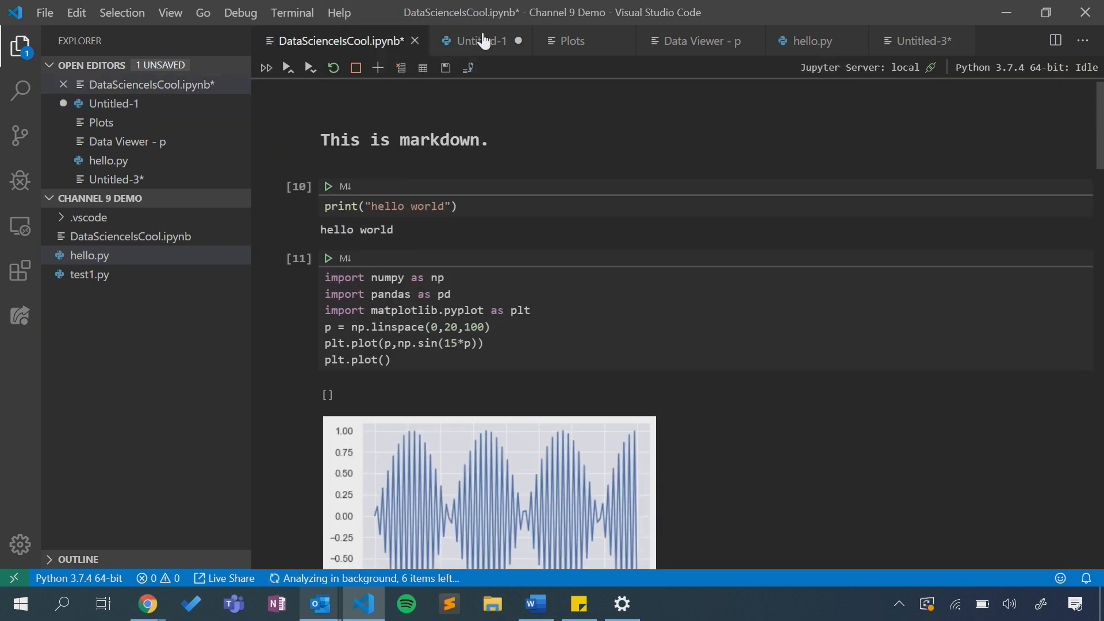
Run the script's print("hello world") cell into the Python Interactive window.
{"action": "left_click", "coordinate": [479, 40]}
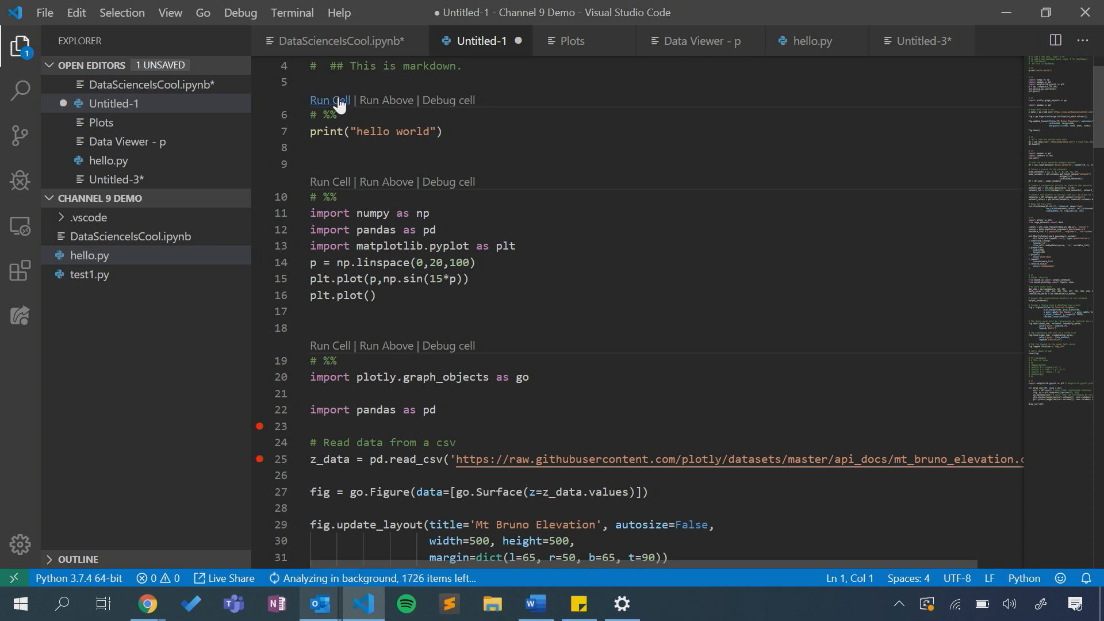
{"action": "left_click", "coordinate": [329, 100]}
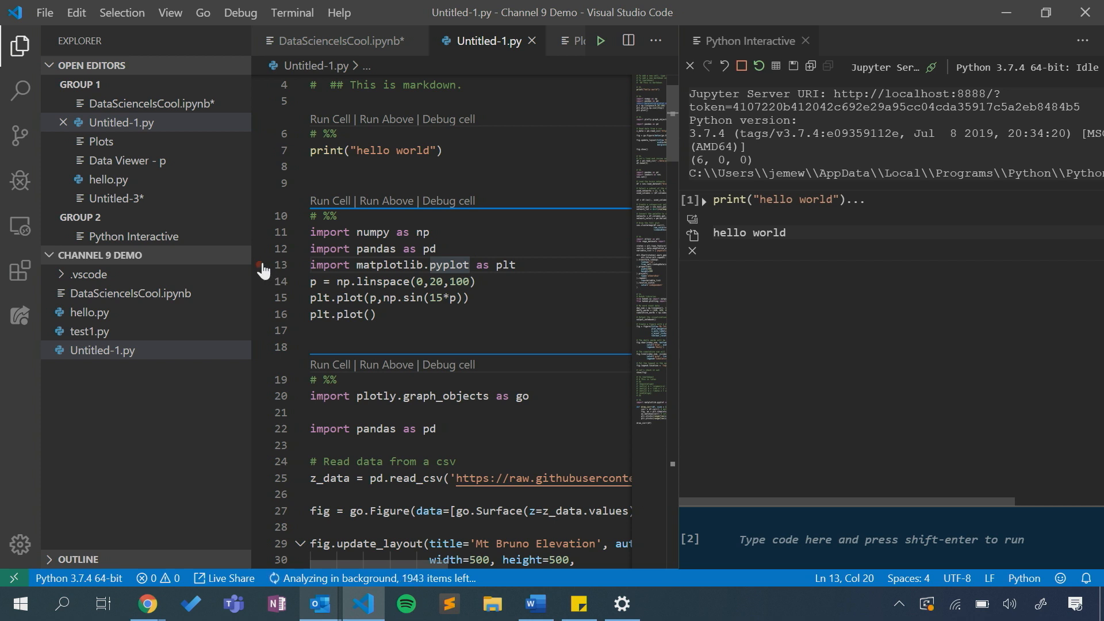
Add a breakpoint on line 13 and debug the numpy plotting cell until it pauses there.
{"action": "left_click", "coordinate": [450, 200]}
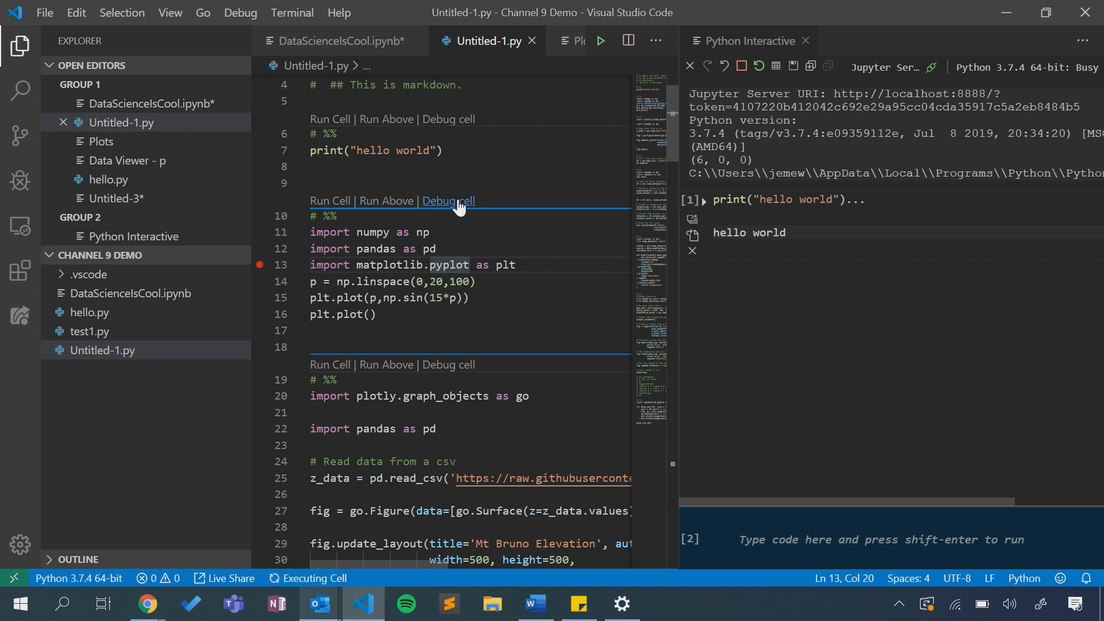
{"action": "left_click", "coordinate": [19, 180]}
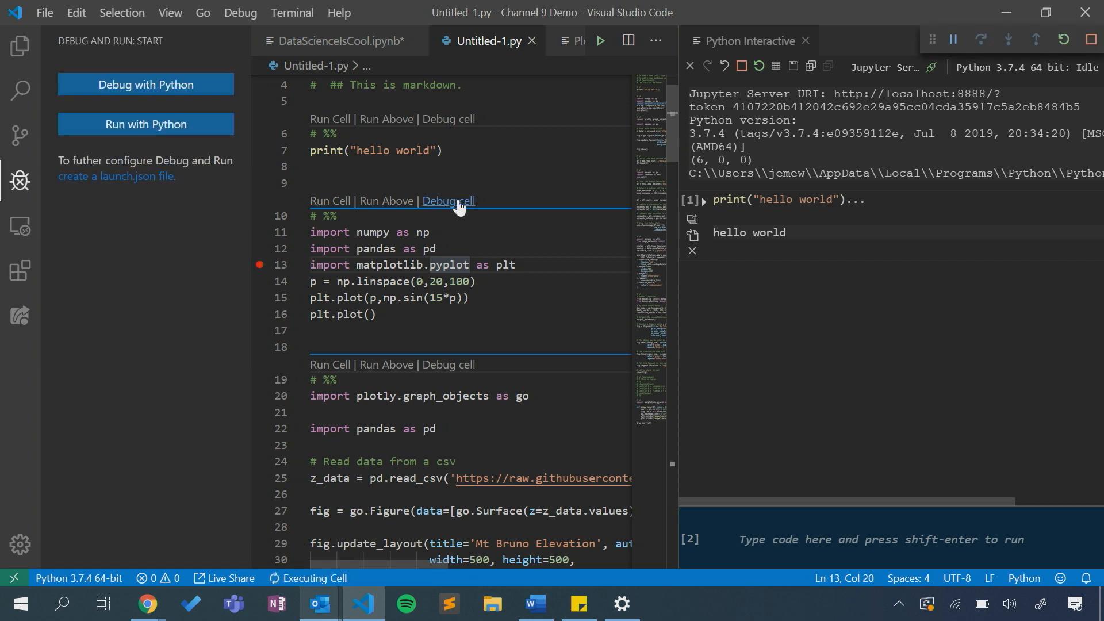
{"action": "left_click", "coordinate": [454, 200]}
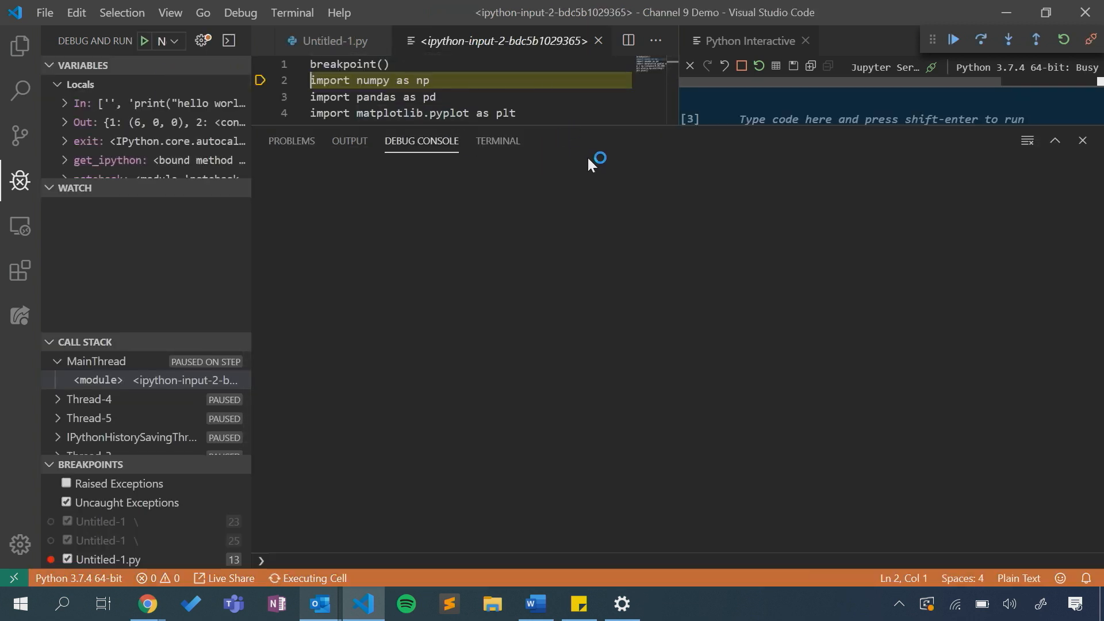
{"action": "mouse_move", "coordinate": [188, 455]}
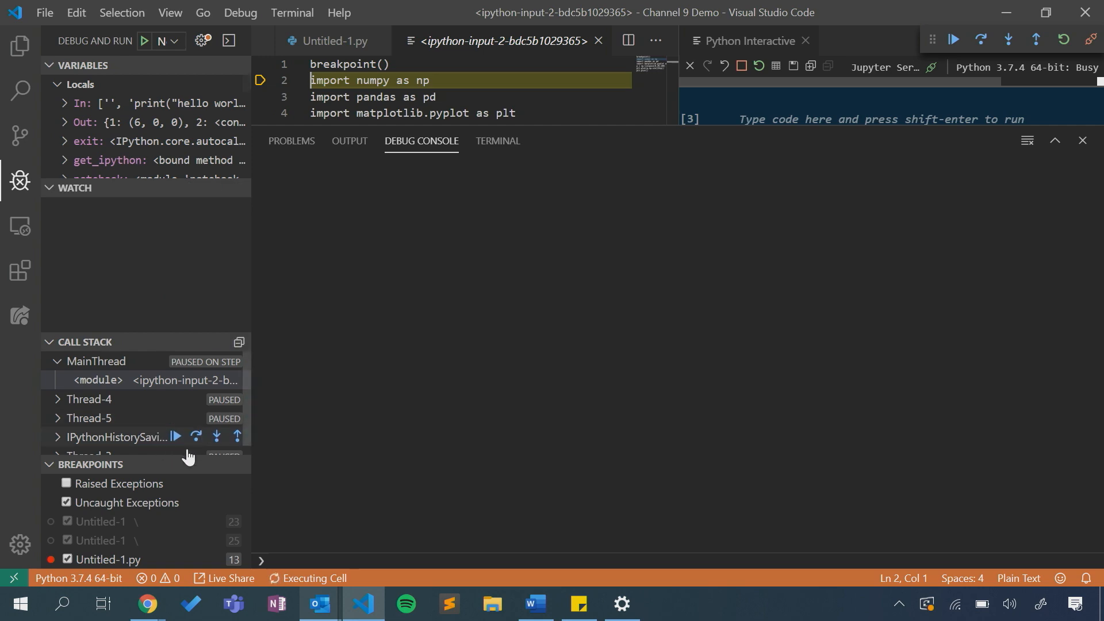
{"action": "mouse_move", "coordinate": [1093, 37]}
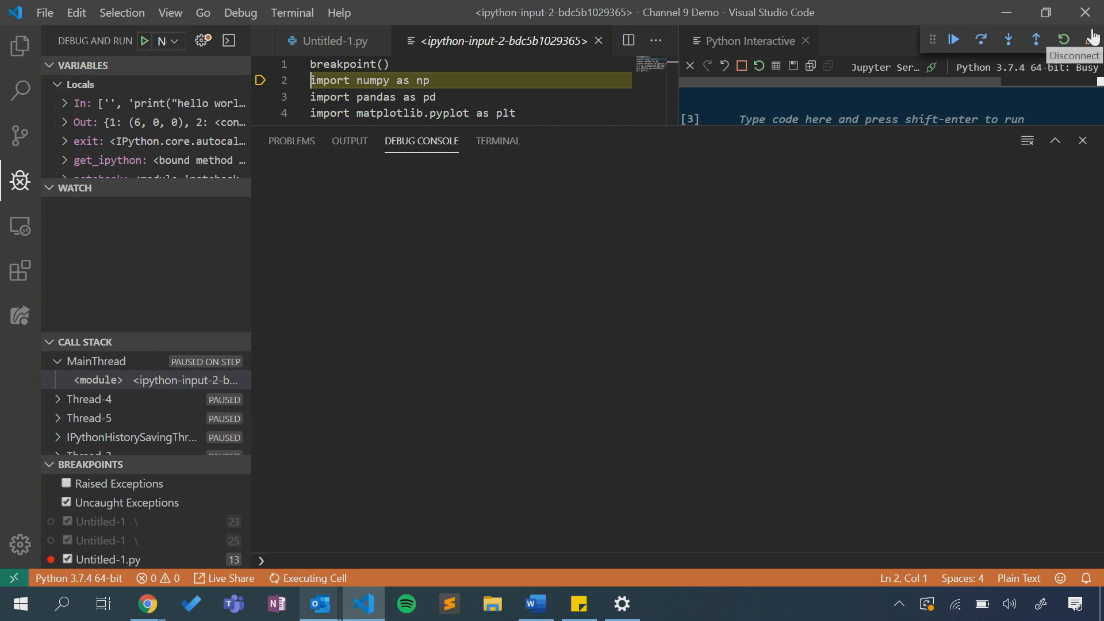